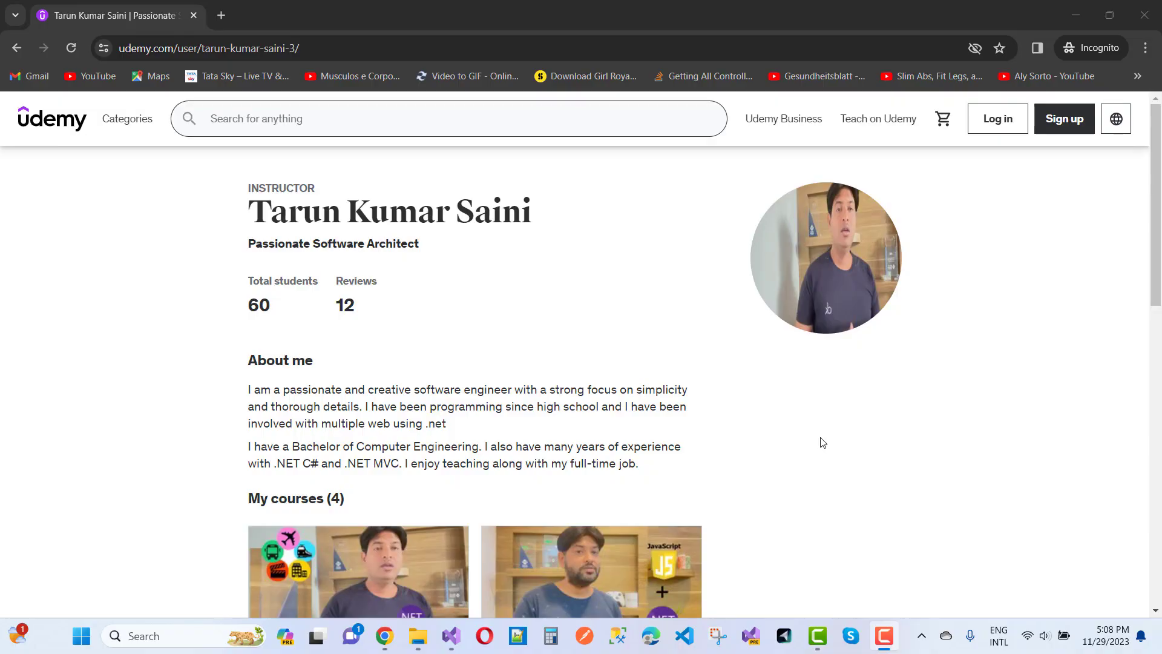
{"action": "mouse_move", "coordinate": [739, 448]}
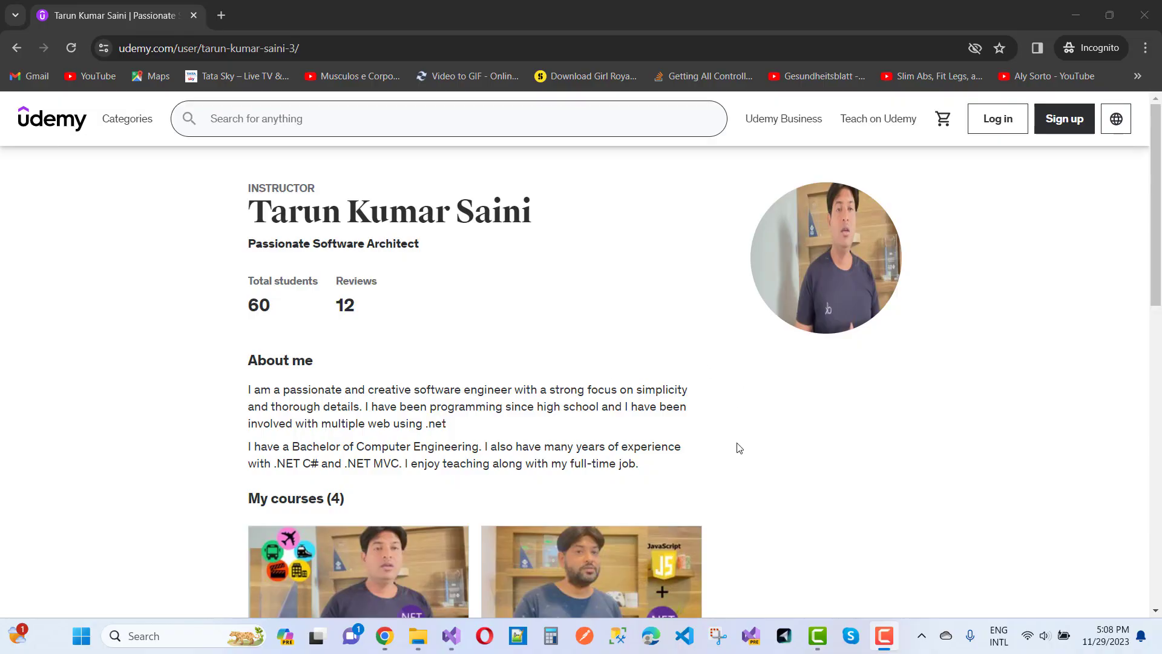
- Bring up HttpClientBenchmark.cs and highlight its IHttpClientFactory and HttpClient private fields
{"action": "scroll", "scroll_direction": "down", "scroll_amount": 3}
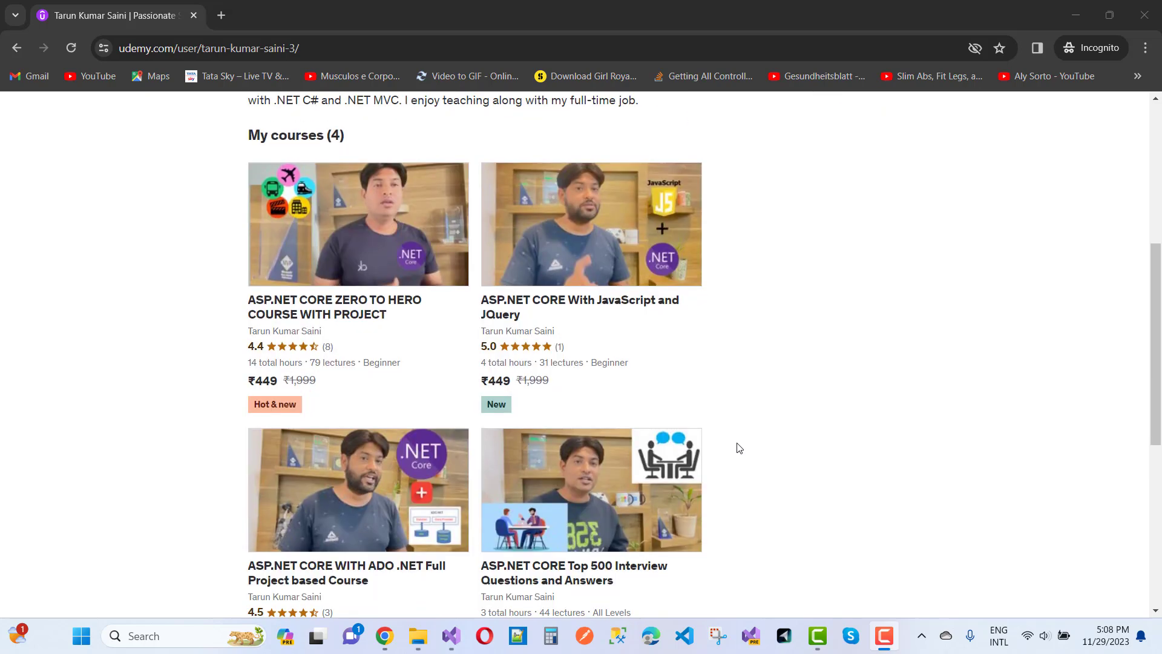
{"action": "mouse_move", "coordinate": [392, 336]}
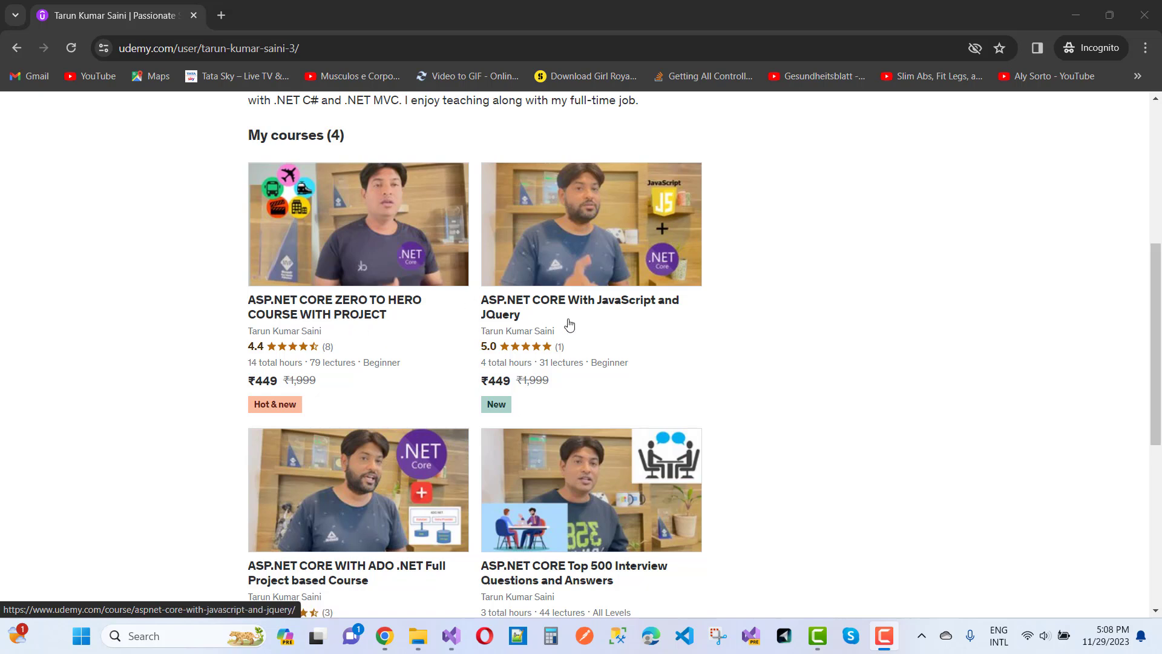
{"action": "mouse_move", "coordinate": [598, 341]}
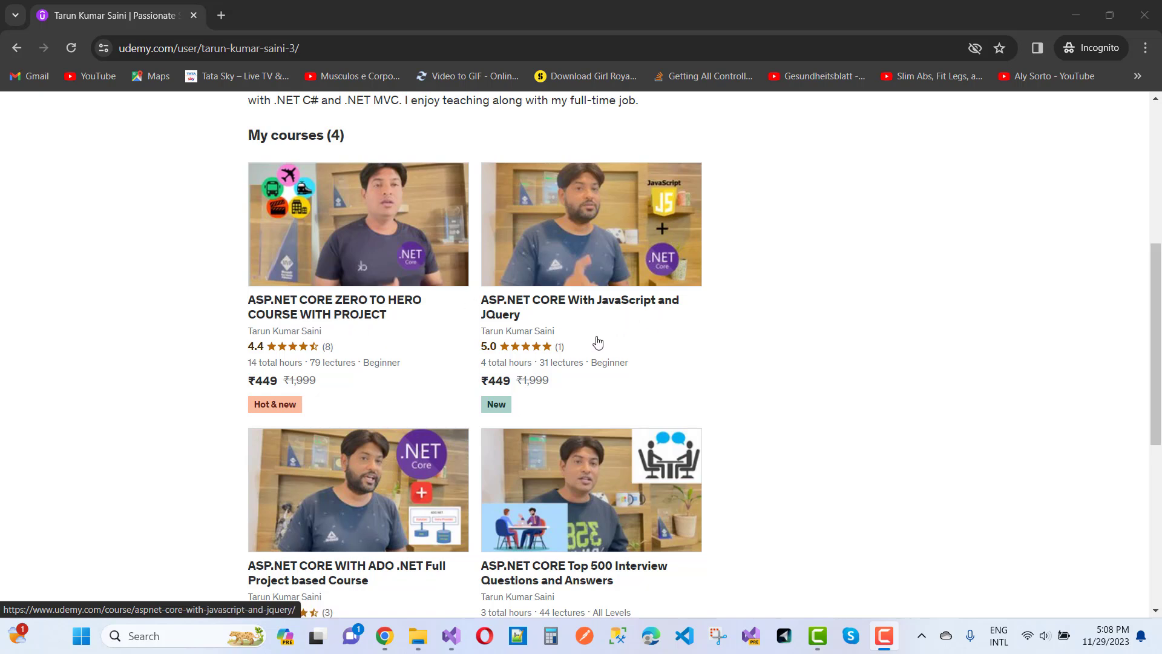
{"action": "mouse_move", "coordinate": [681, 300]}
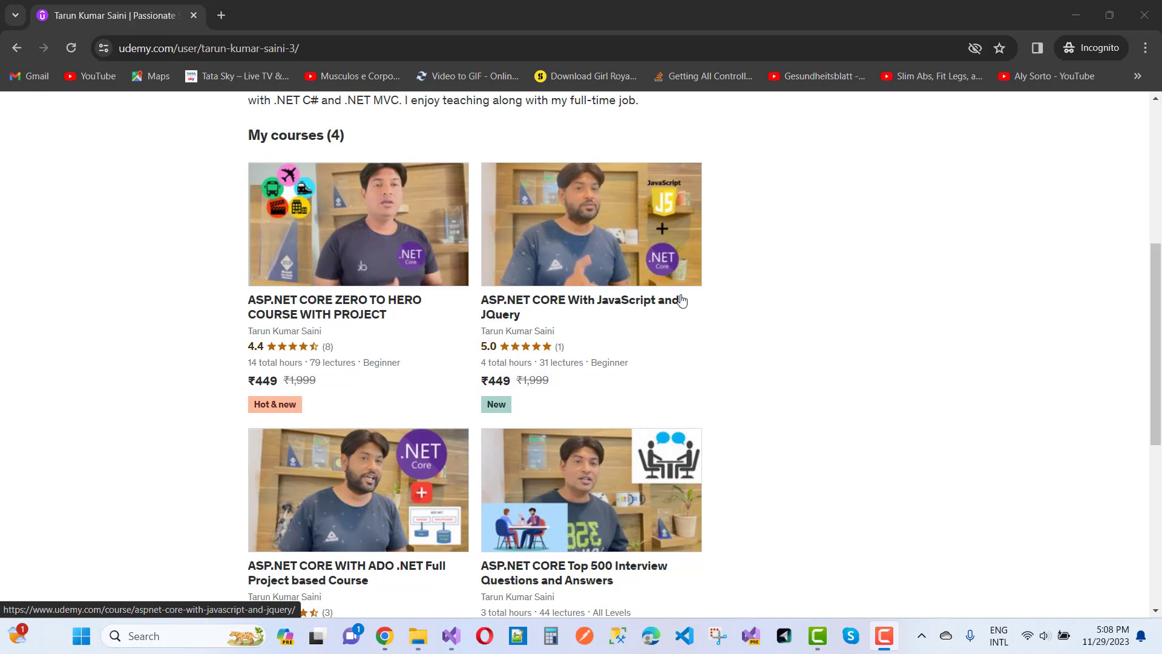
{"action": "mouse_move", "coordinate": [666, 328]}
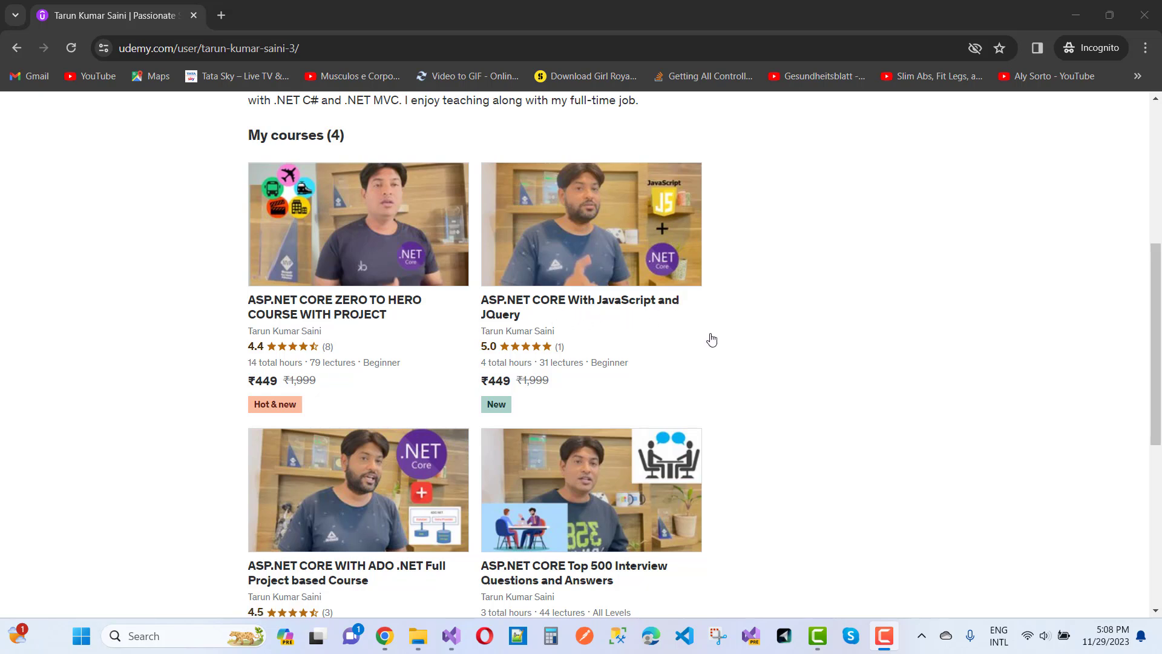
{"action": "mouse_move", "coordinate": [368, 218]}
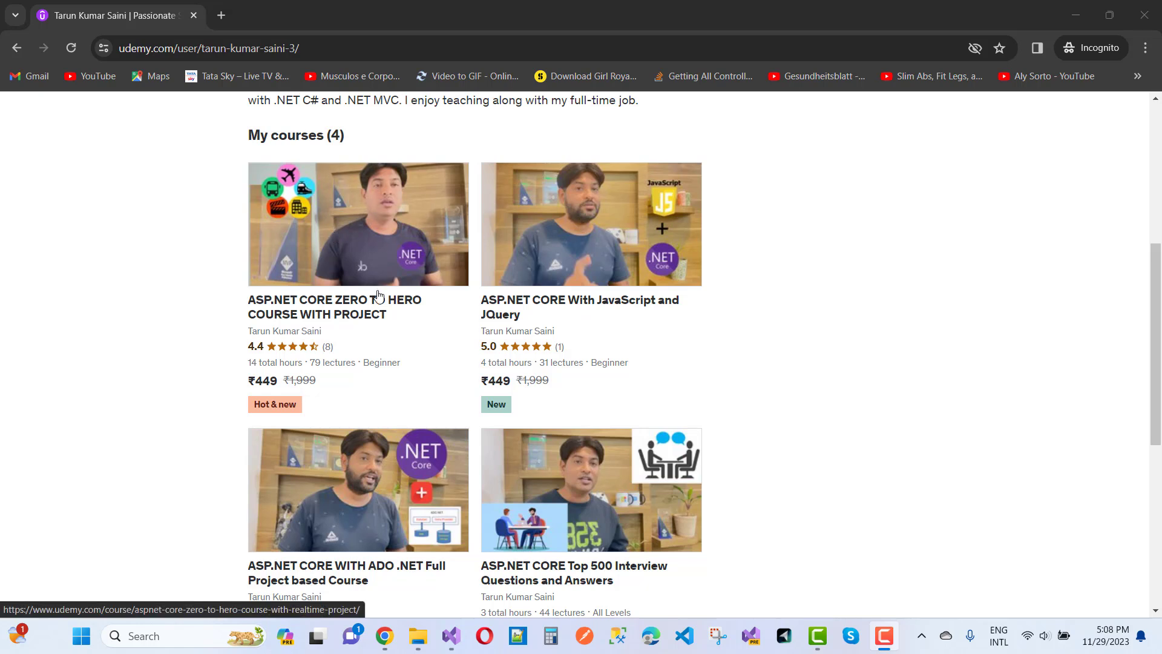
{"action": "scroll", "scroll_direction": "down", "scroll_amount": 3}
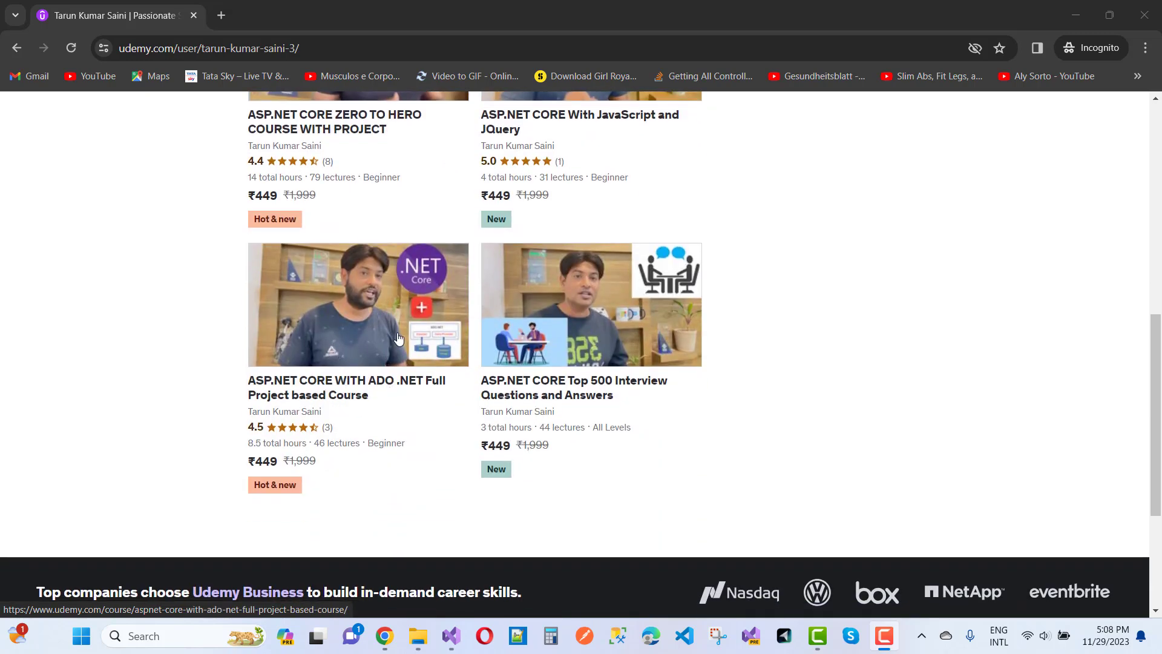
{"action": "mouse_move", "coordinate": [554, 333]}
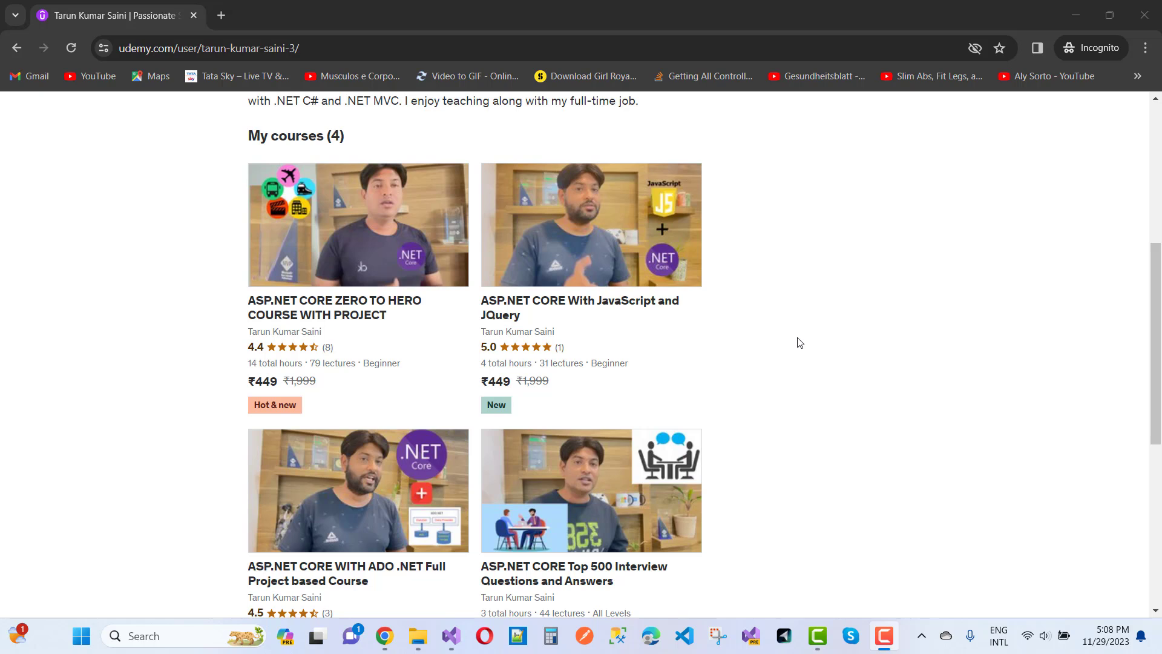
{"action": "mouse_move", "coordinate": [791, 406]}
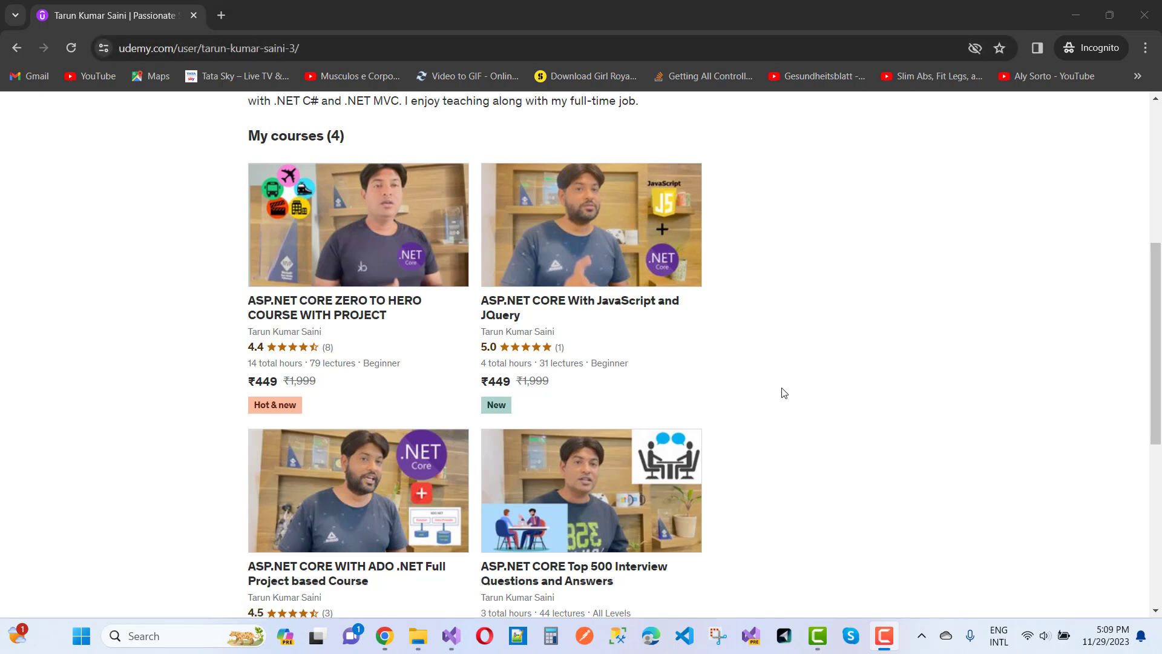
{"action": "mouse_move", "coordinate": [764, 320]}
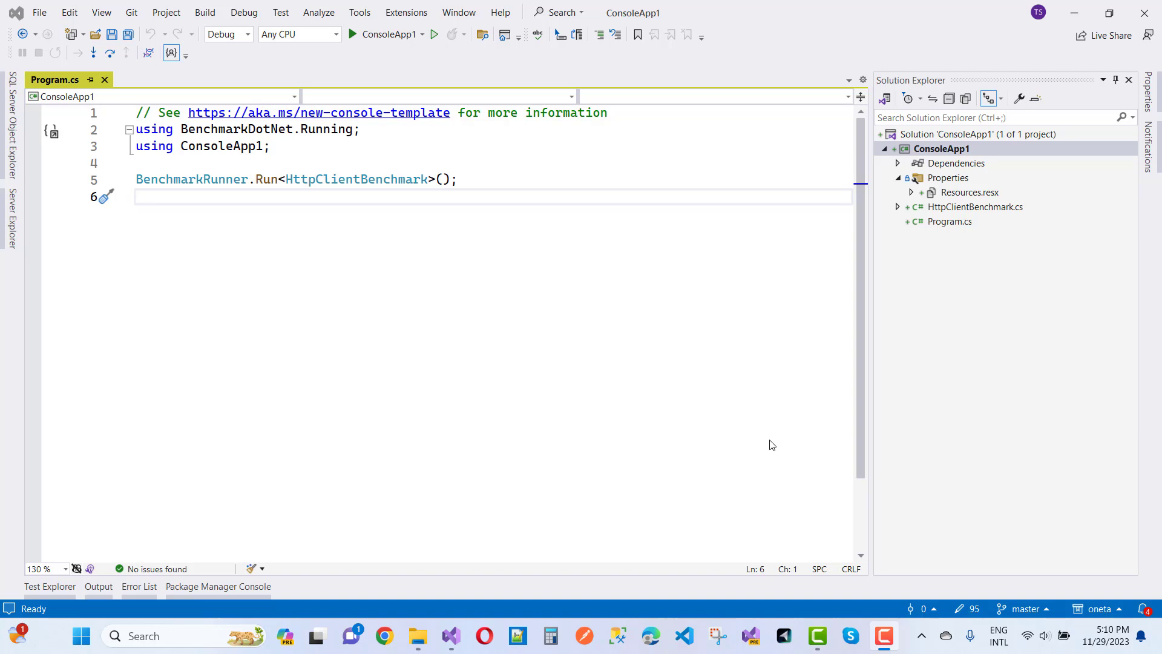
{"action": "double_click", "coordinate": [974, 207]}
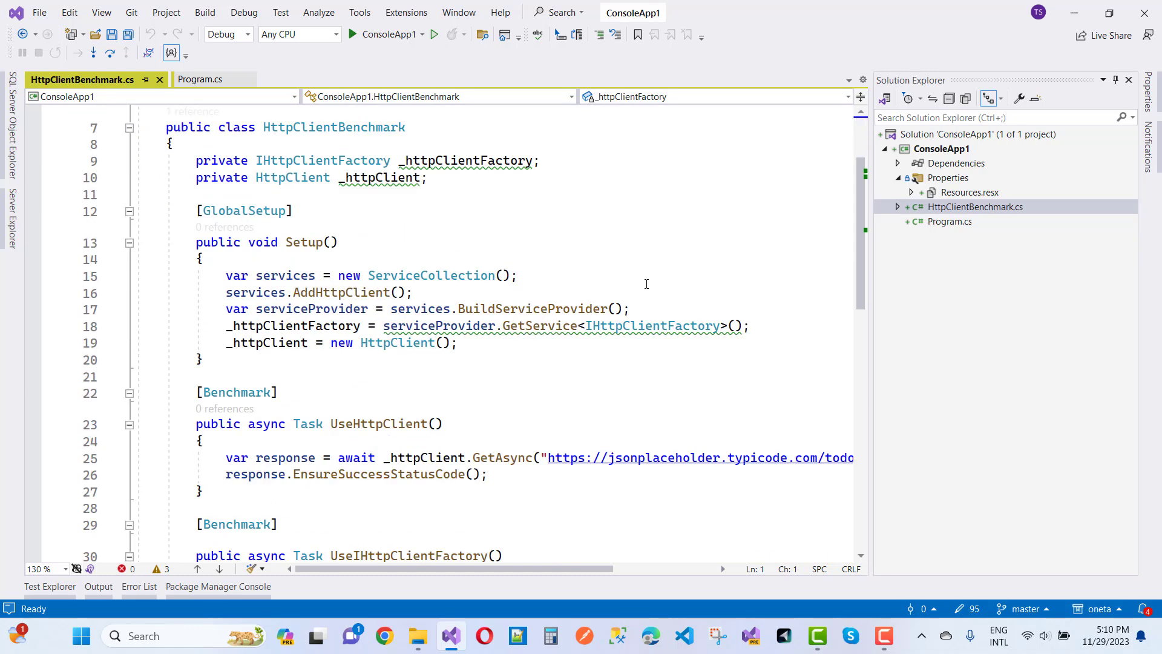
{"action": "scroll", "scroll_direction": "down", "scroll_amount": 3}
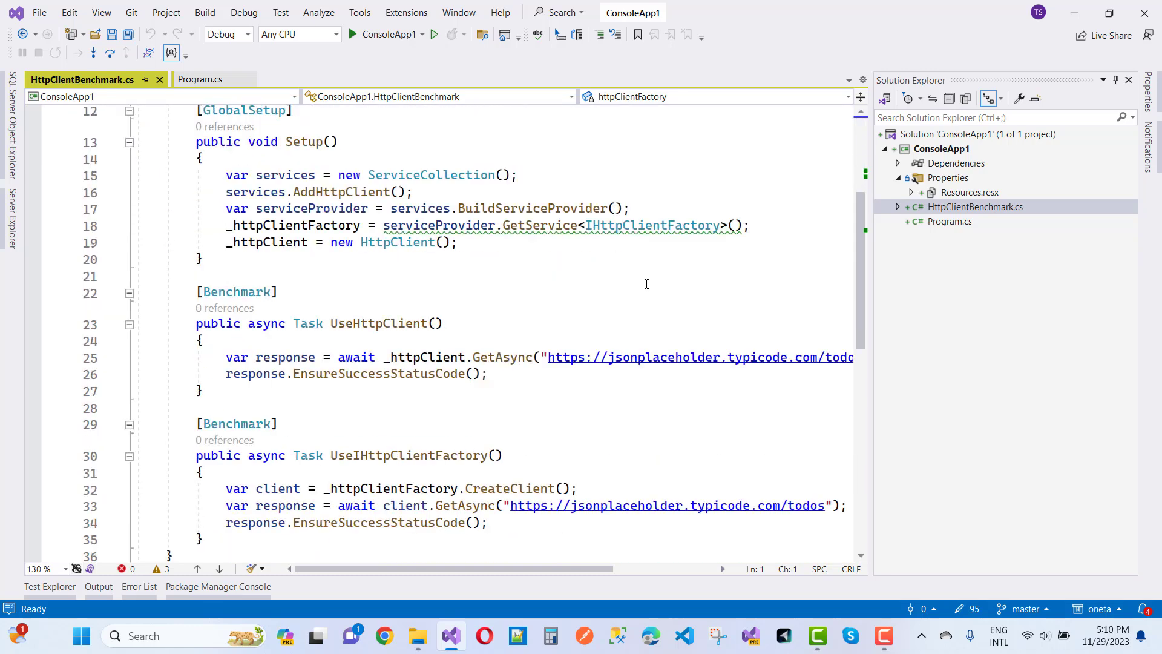
{"action": "mouse_move", "coordinate": [557, 341]}
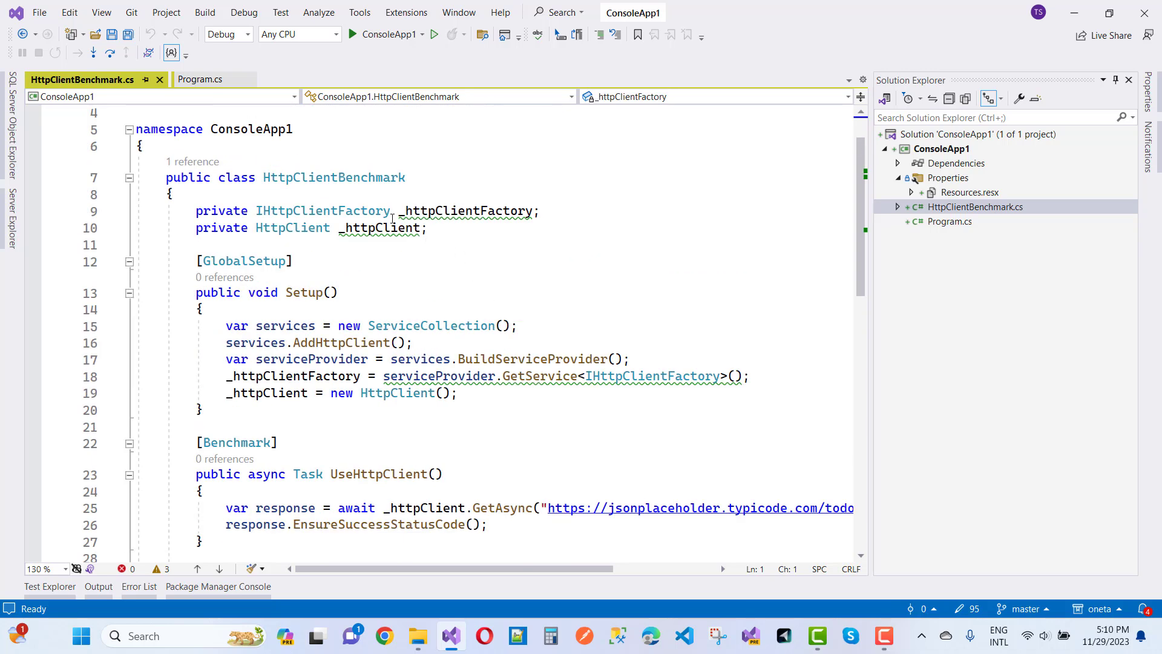
{"action": "left_click_drag", "start_coordinate": [195, 210], "coordinate": [428, 228]}
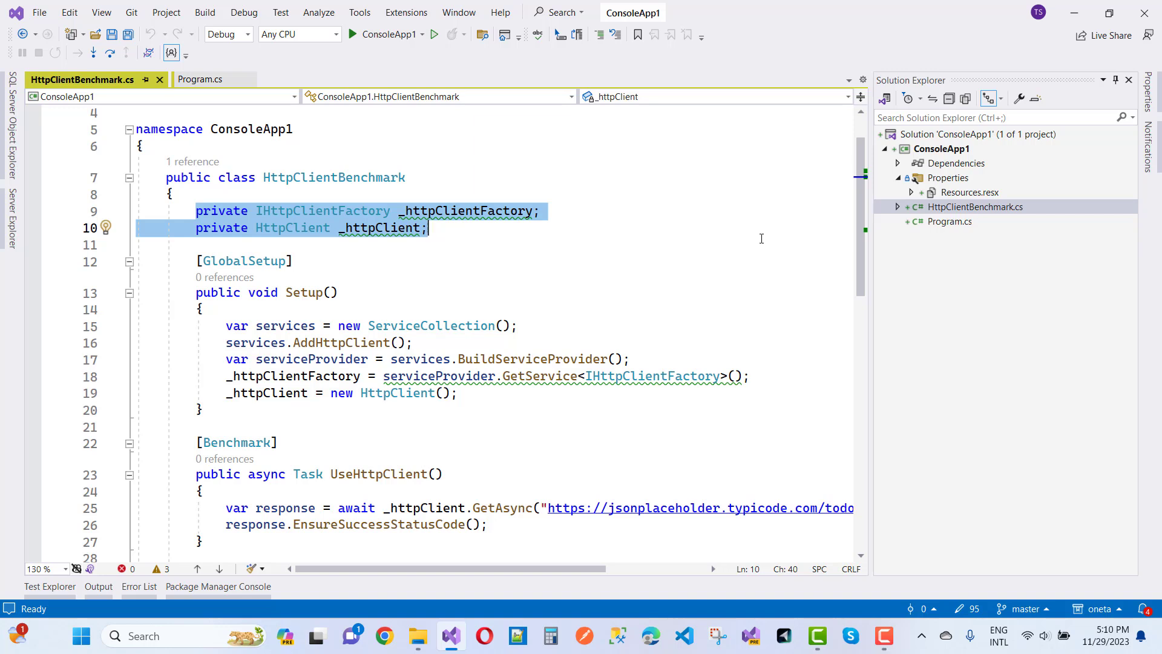
{"action": "mouse_move", "coordinate": [630, 252]}
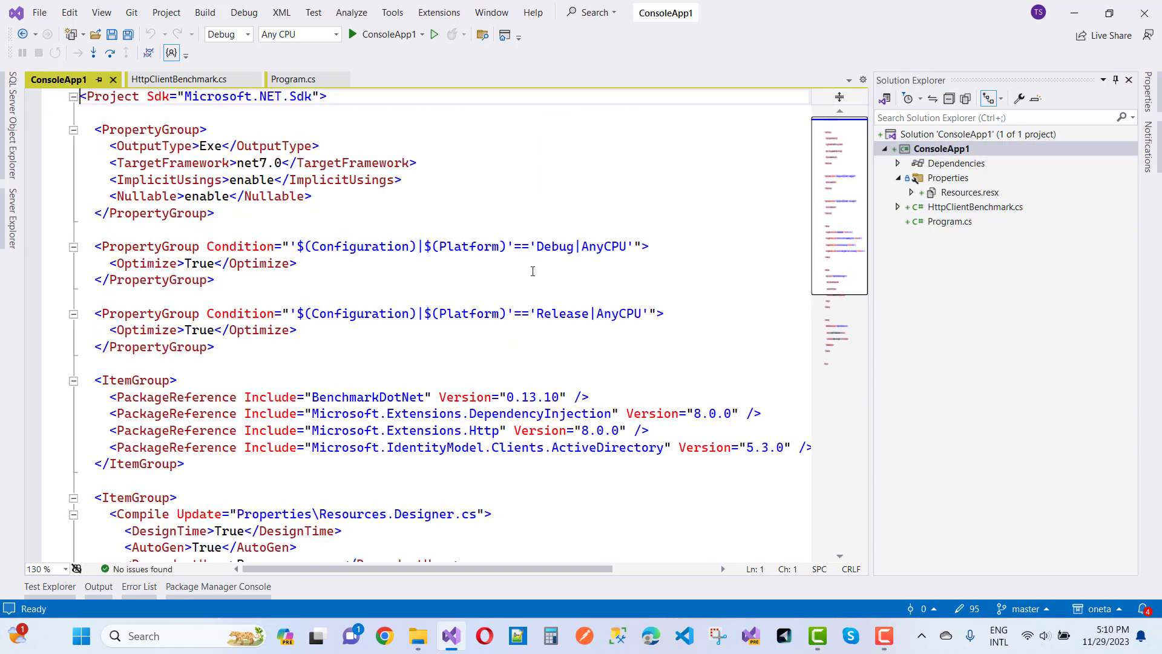
- View the ConsoleApp1 .csproj with its BenchmarkDotNet, DependencyInjection, Http and IdentityModel package references
{"action": "double_click", "coordinate": [367, 397]}
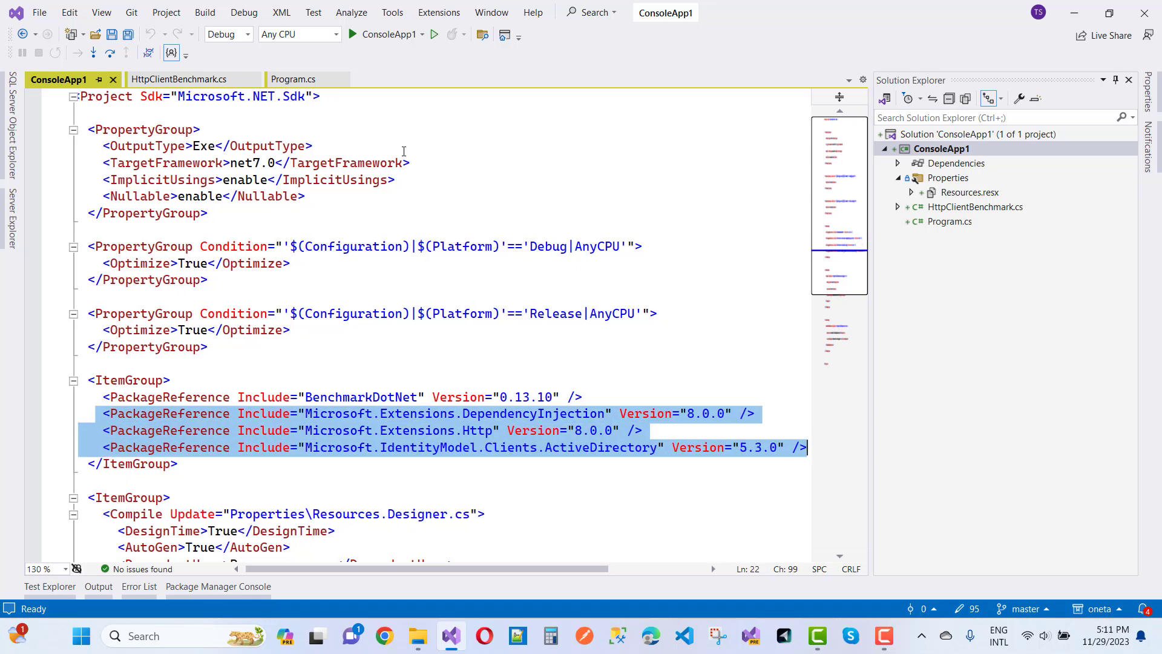
{"action": "mouse_move", "coordinate": [329, 425]}
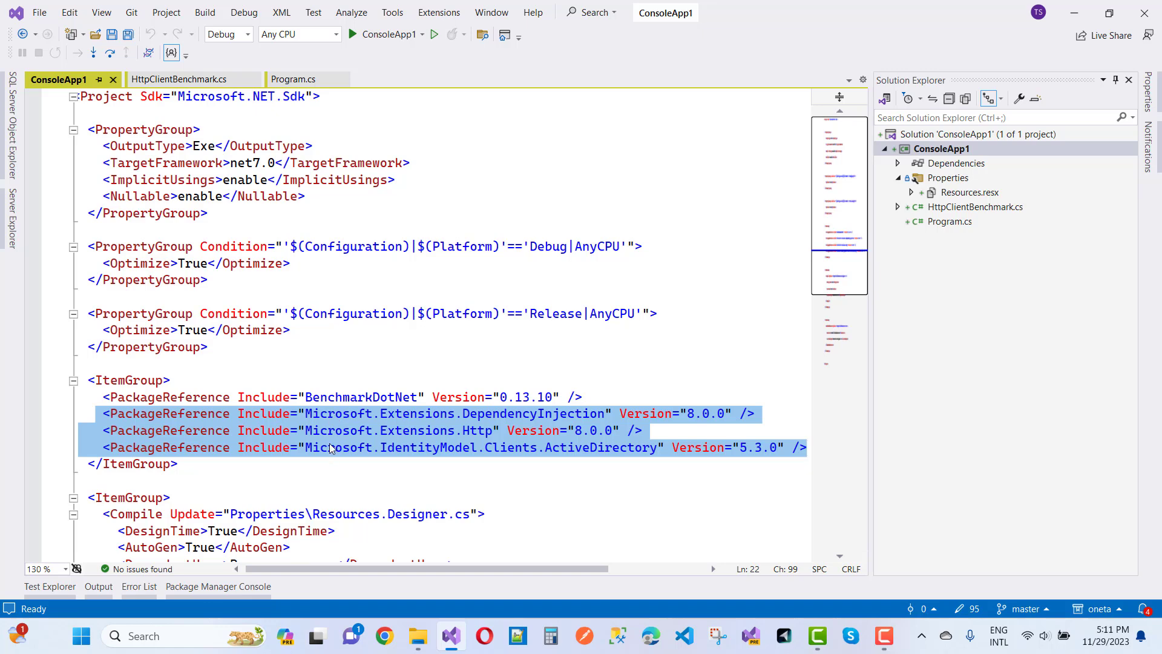
{"action": "left_click", "coordinate": [293, 79]}
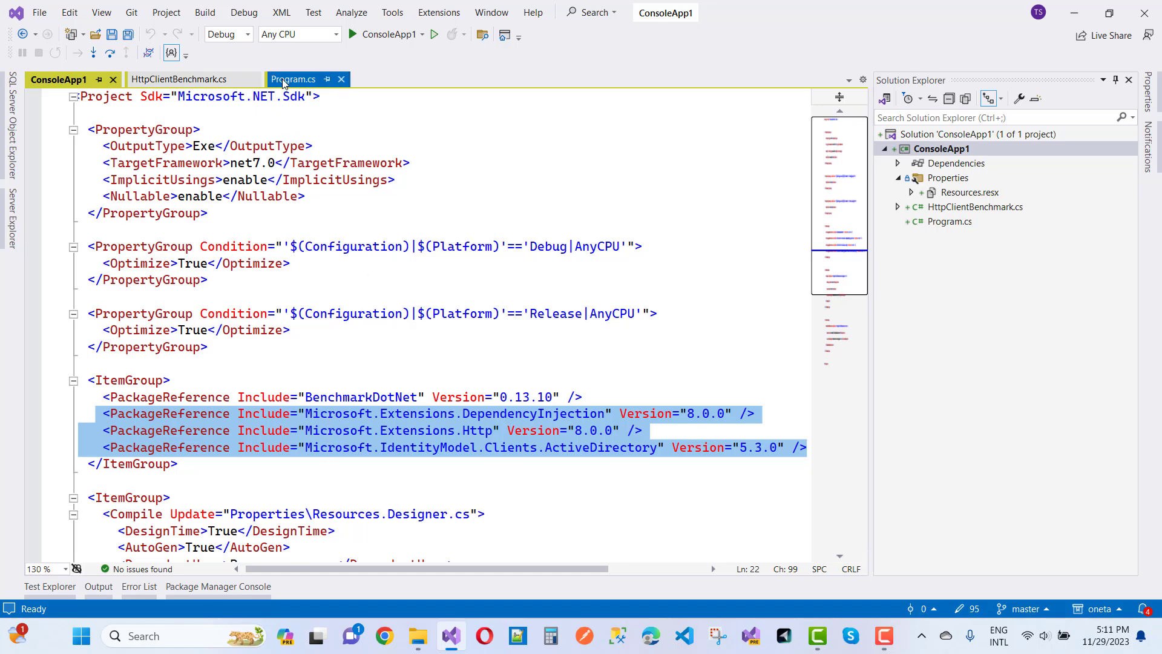
- Return to HttpClientBenchmark.cs and highlight the [Benchmark] UseHttpClient and UseIHttpClientFactory methods
{"action": "left_click", "coordinate": [178, 79]}
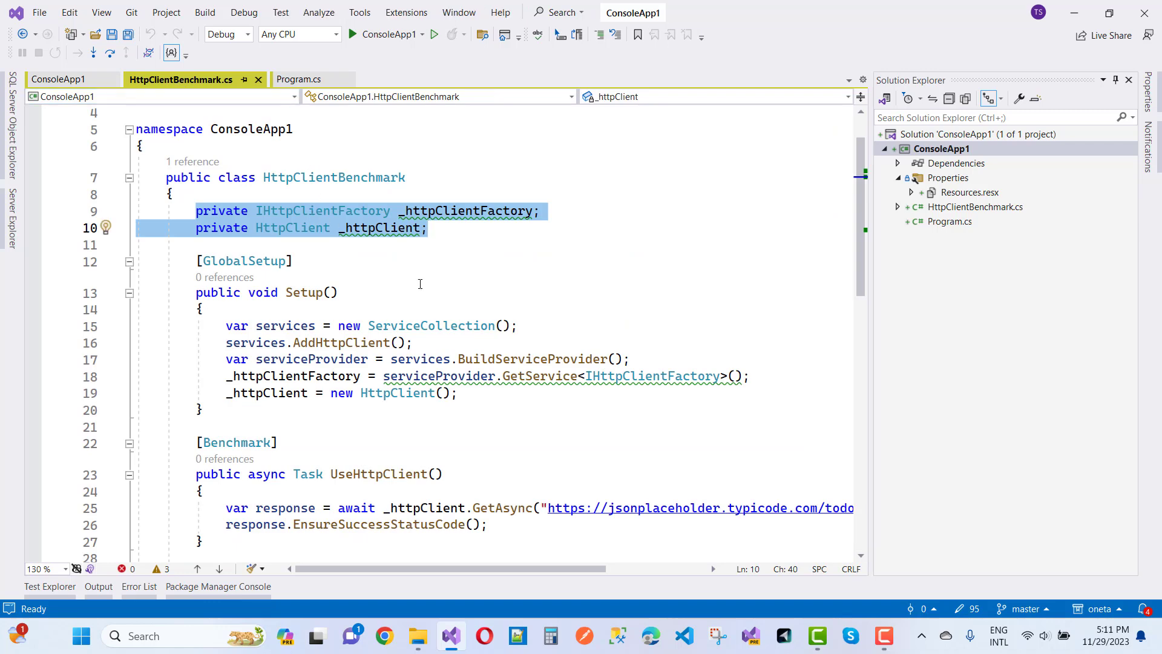
{"action": "scroll", "scroll_direction": "down", "scroll_amount": 3}
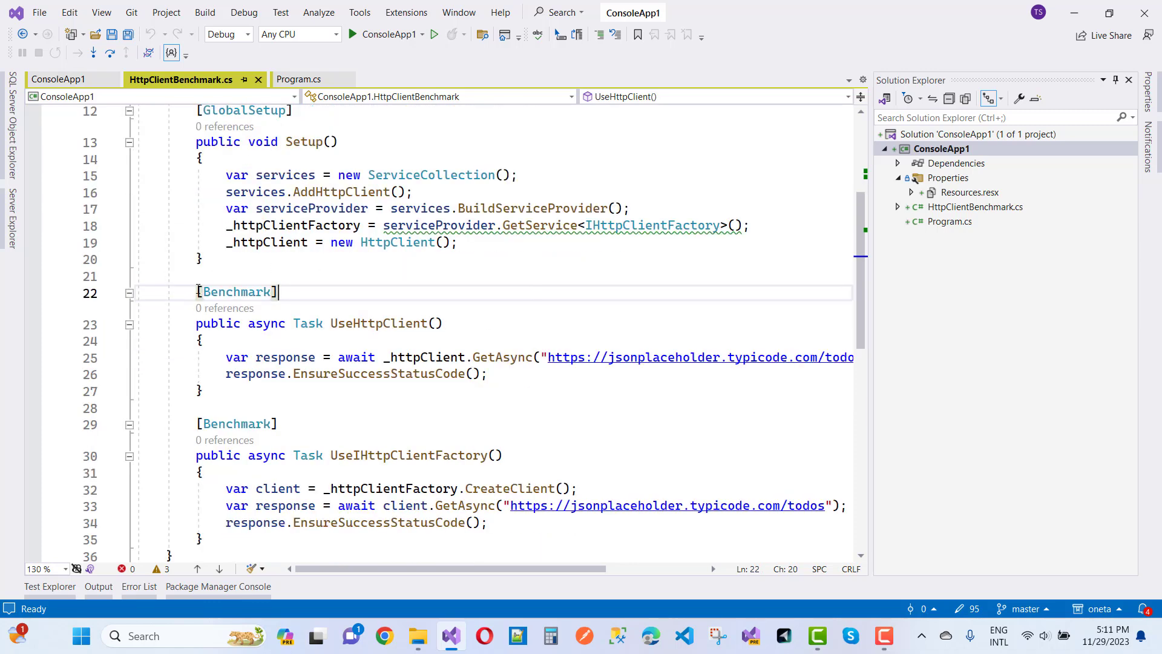
{"action": "left_click_drag", "start_coordinate": [196, 289], "coordinate": [205, 537]}
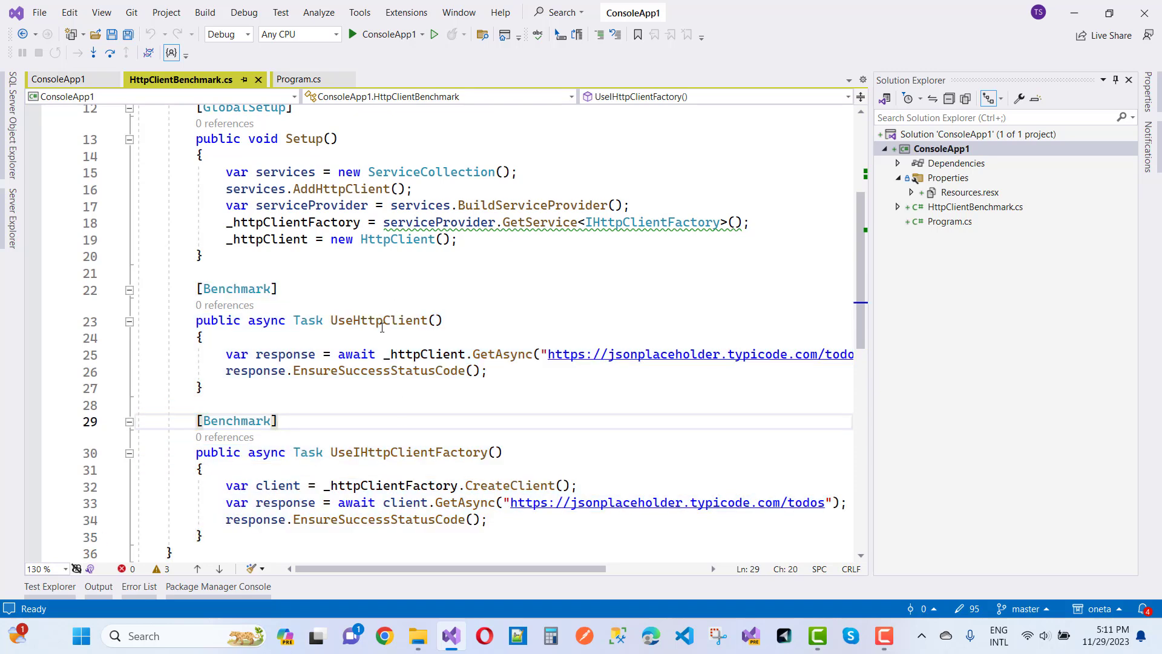
{"action": "double_click", "coordinate": [408, 452]}
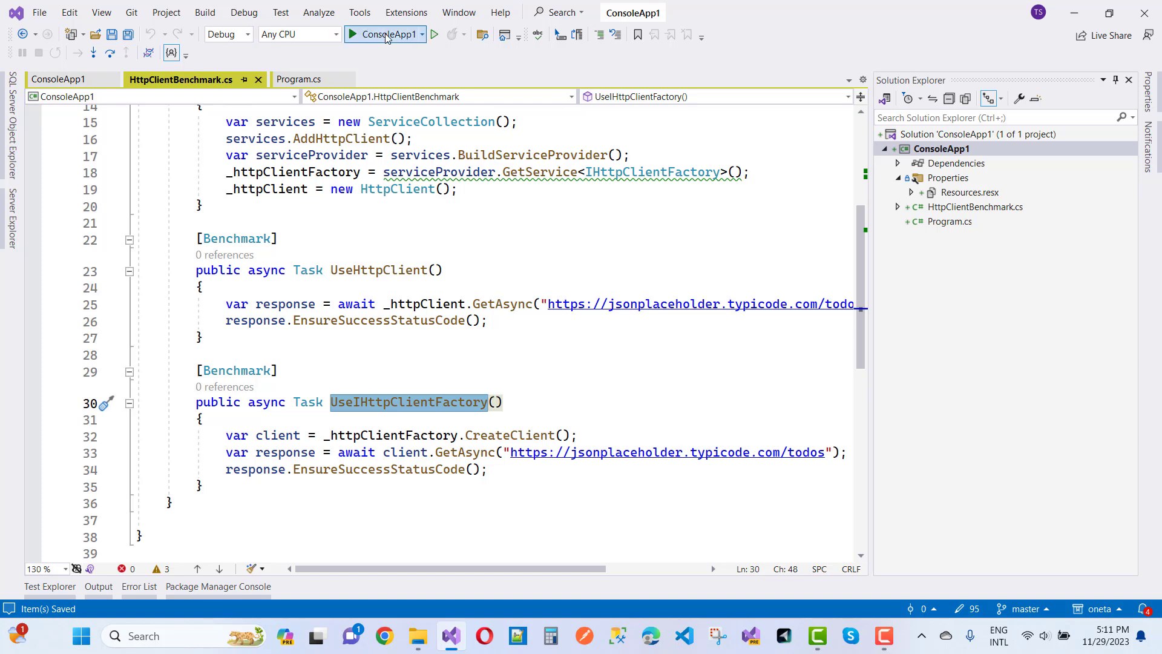
- Start ConsoleApp1 as a Release build and continue past the Just My Code warning
{"action": "left_click", "coordinate": [385, 34]}
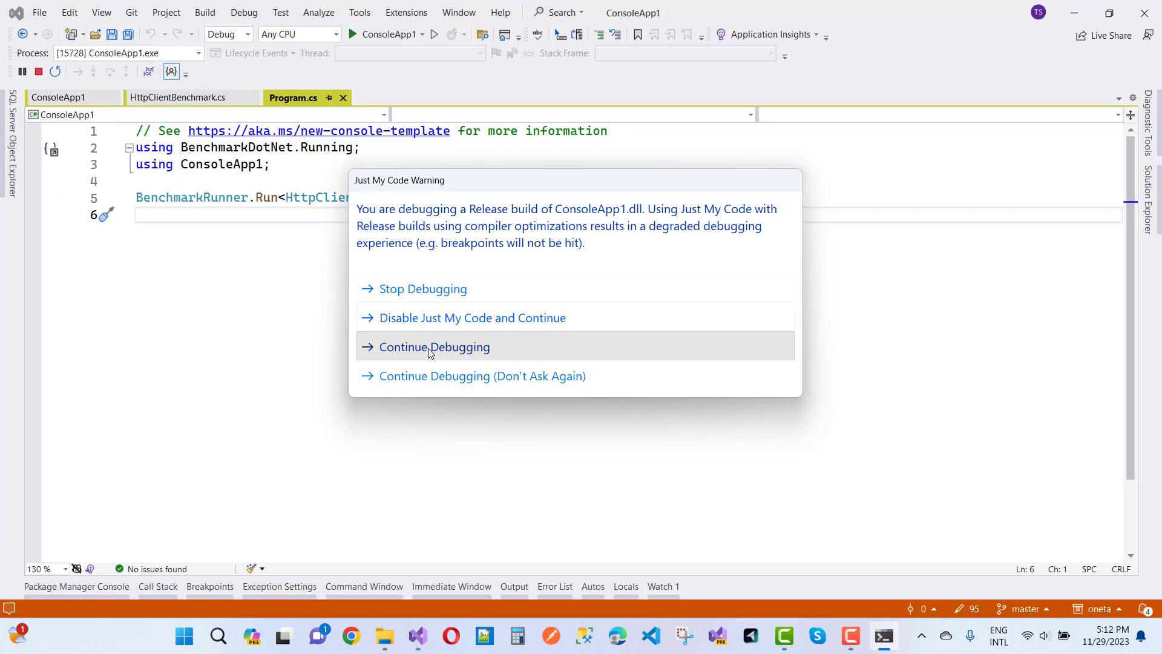
{"action": "left_click", "coordinate": [433, 347]}
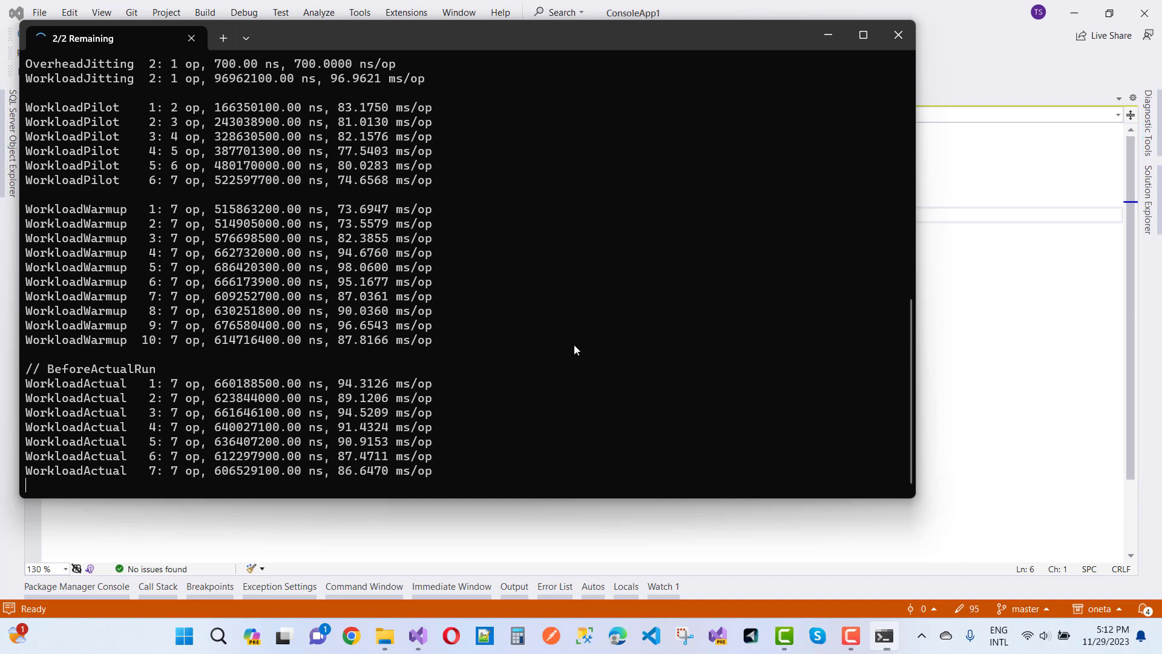
- Follow the first benchmark's WorkloadActual iteration log in the terminal as it runs
{"action": "scroll", "scroll_direction": "down", "scroll_amount": 3}
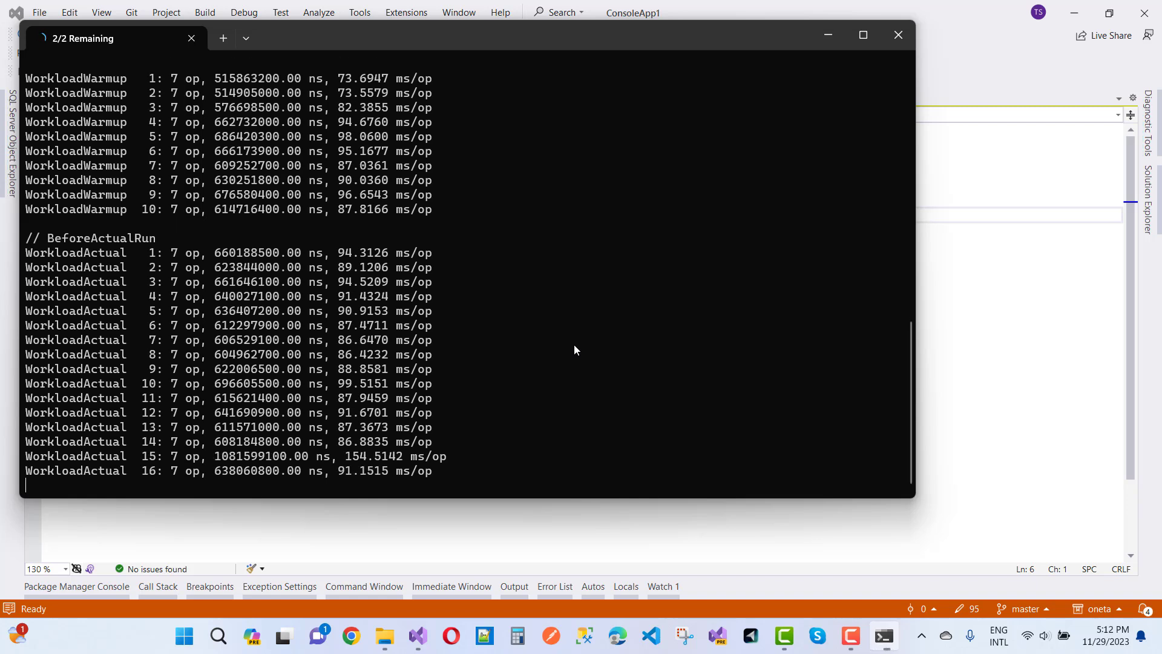
{"action": "scroll", "scroll_direction": "down", "scroll_amount": 3}
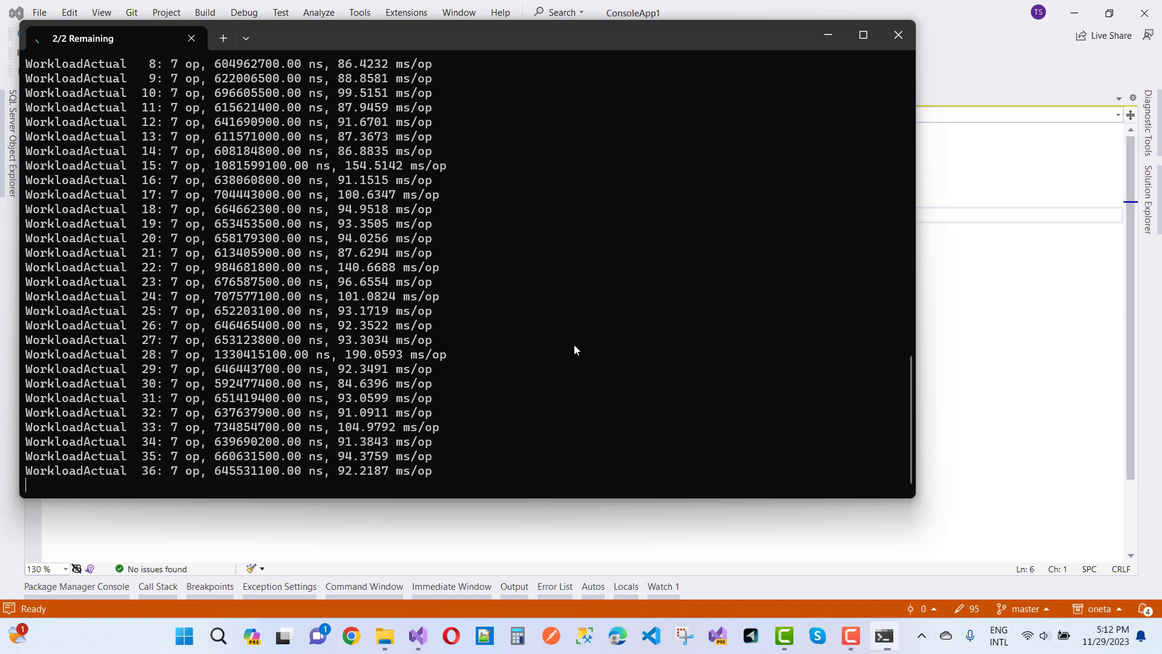
{"action": "scroll", "scroll_direction": "down", "scroll_amount": 3}
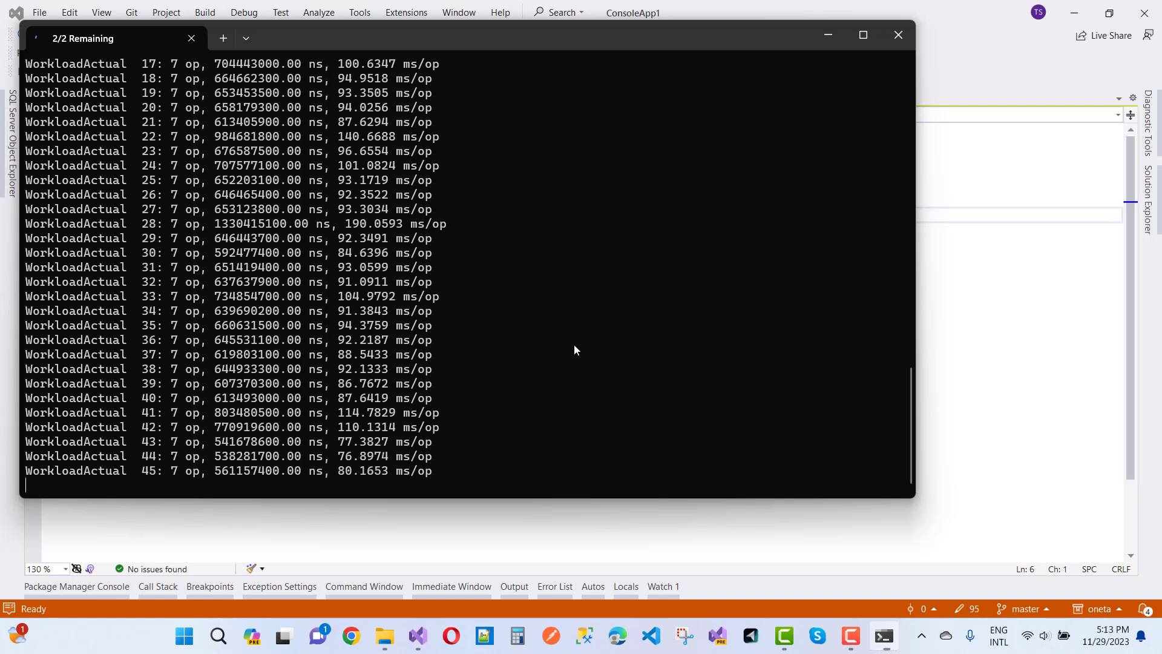
{"action": "scroll", "scroll_direction": "down", "scroll_amount": 3}
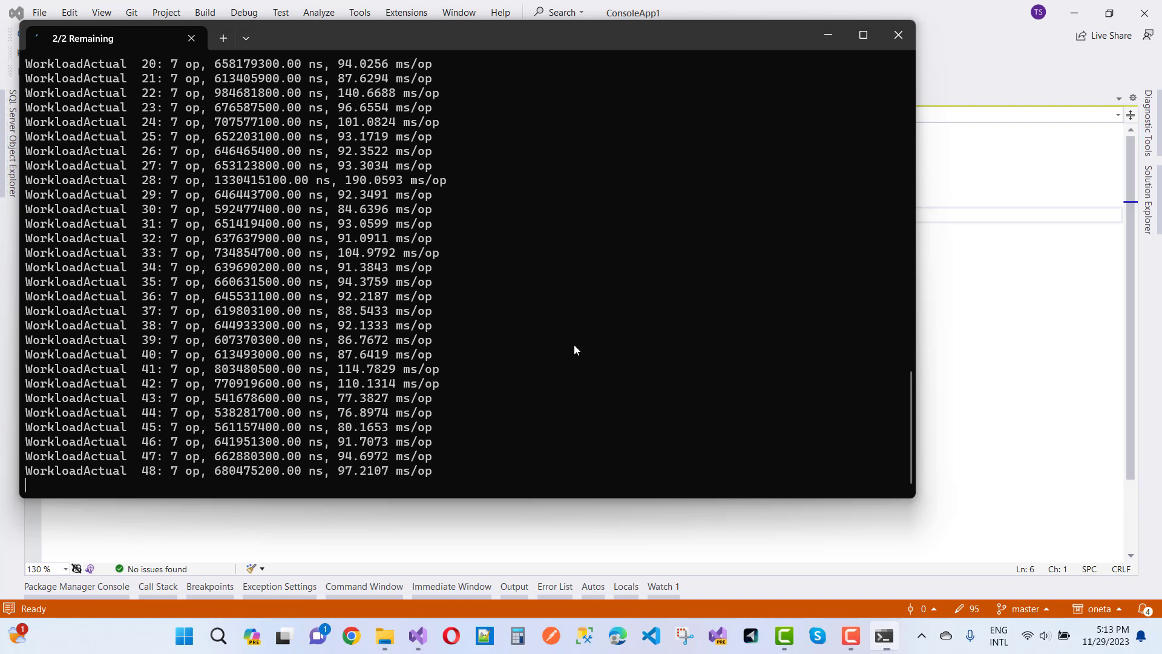
{"action": "scroll", "scroll_direction": "down", "scroll_amount": 3}
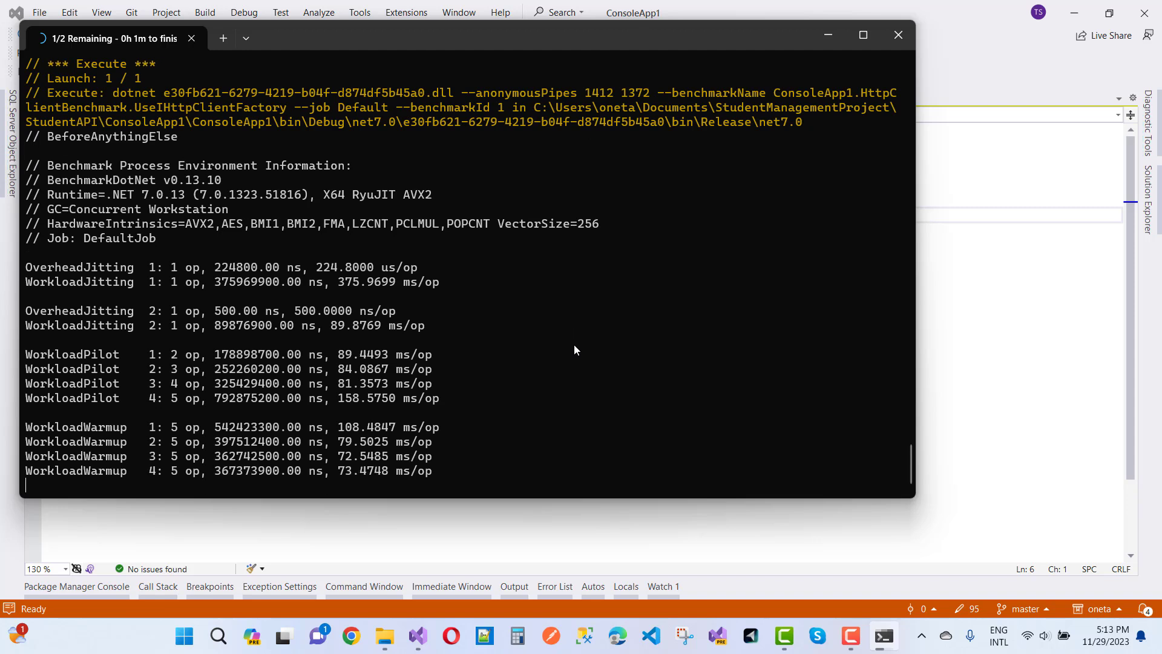
- Follow the UseIHttpClientFactory benchmark's jitting, pilot, warmup and actual iteration output
{"action": "scroll", "scroll_direction": "down", "scroll_amount": 3}
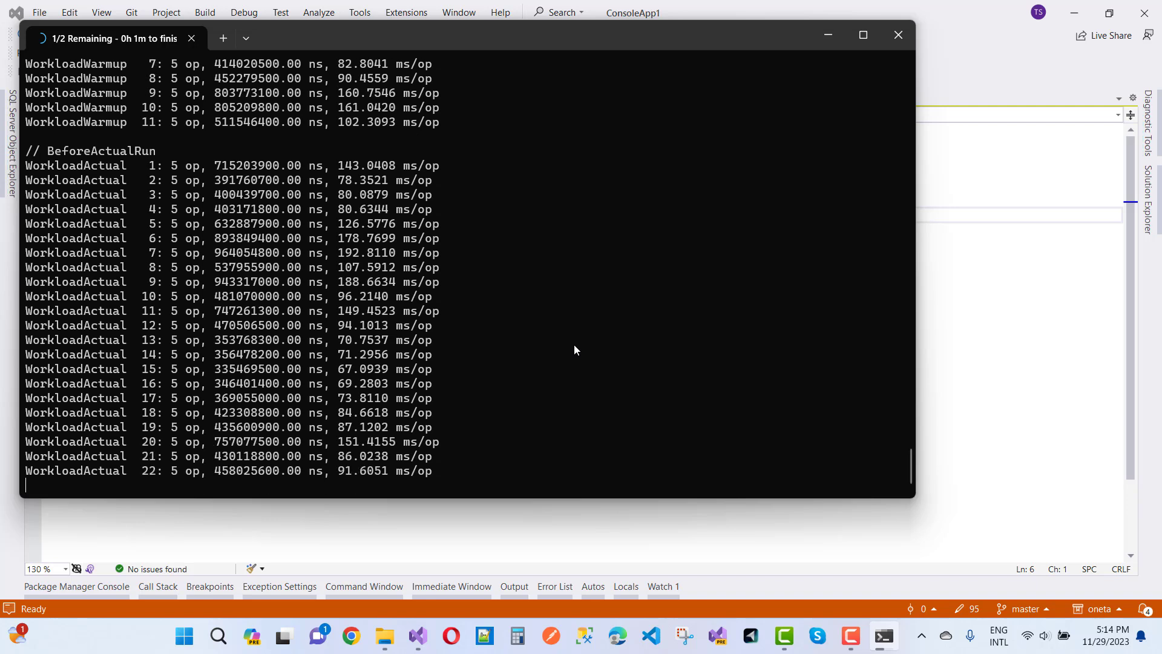
{"action": "scroll", "scroll_direction": "down", "scroll_amount": 3}
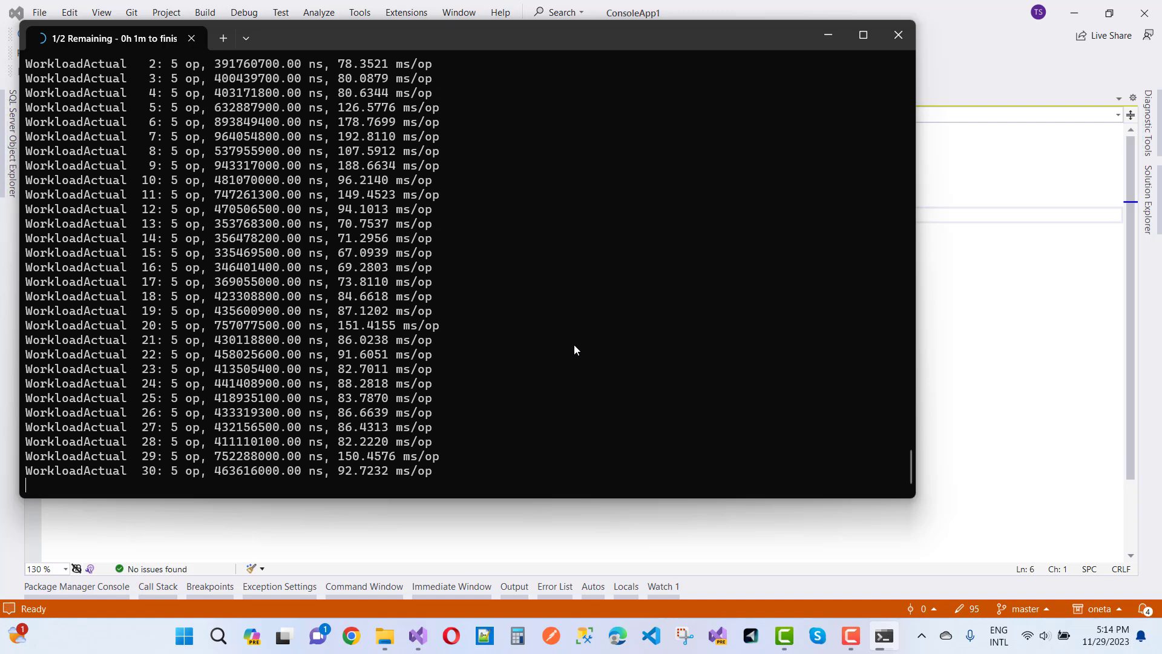
{"action": "scroll", "scroll_direction": "down", "scroll_amount": 3}
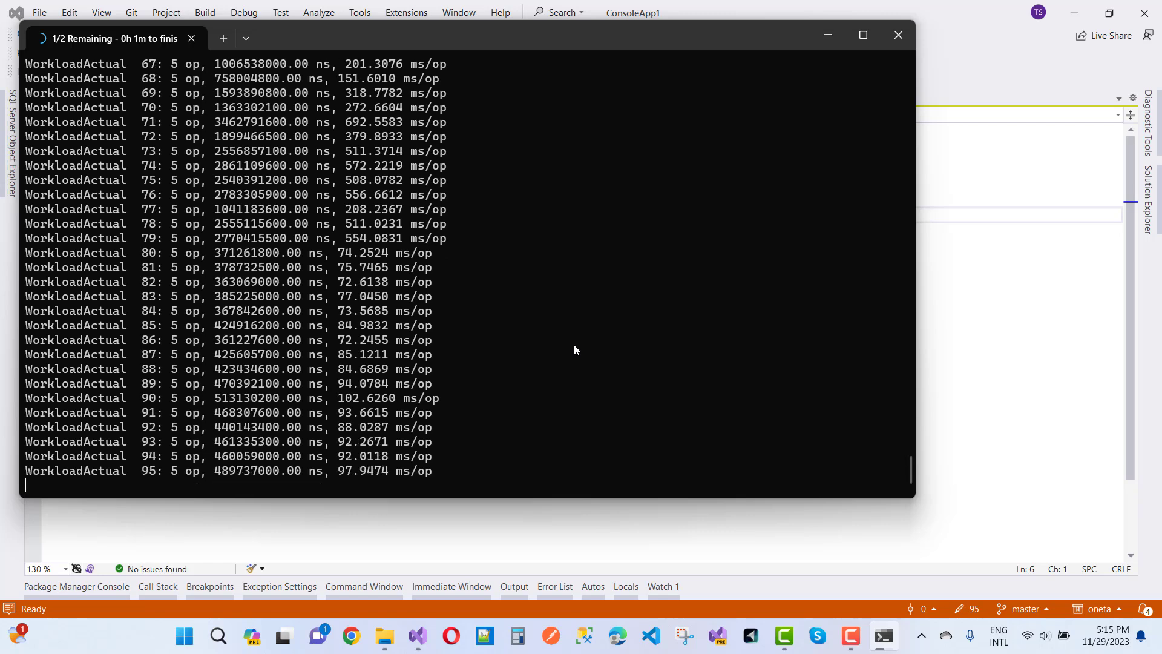
{"action": "scroll", "scroll_direction": "down", "scroll_amount": 3}
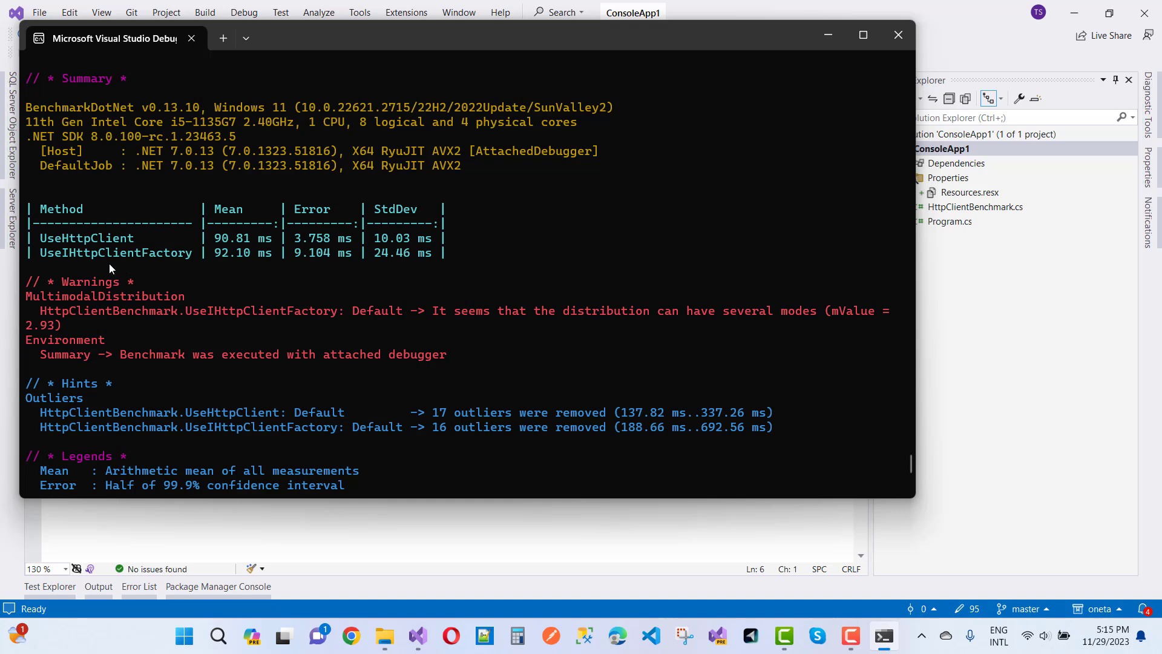
{"action": "mouse_move", "coordinate": [204, 264]}
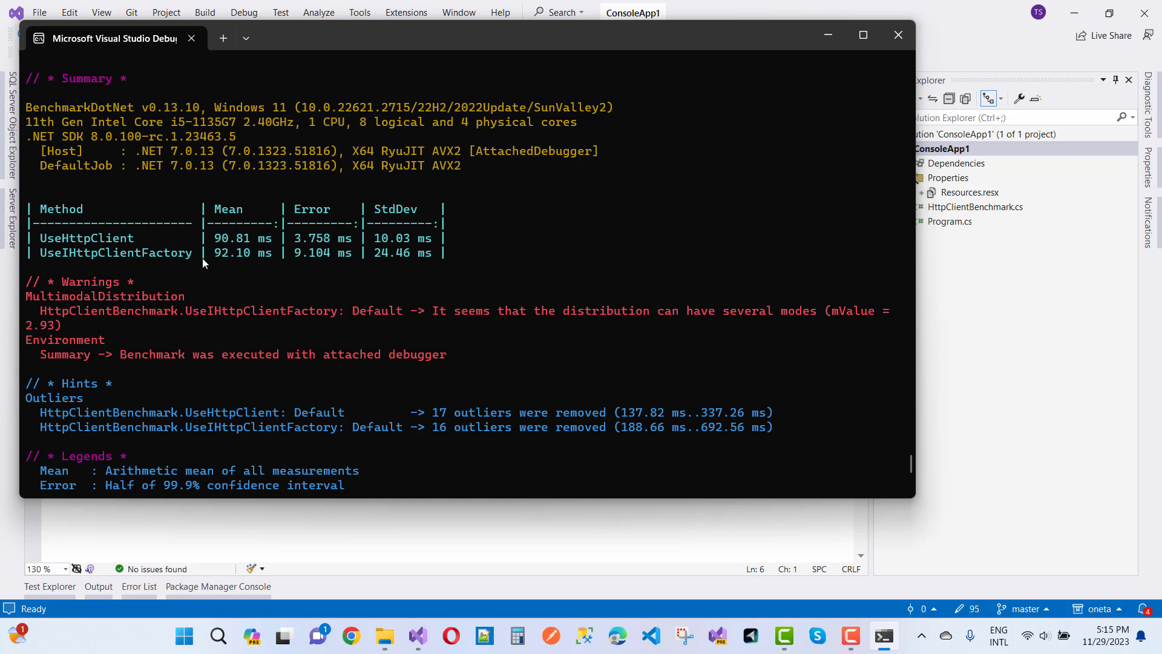
{"action": "mouse_move", "coordinate": [223, 264]}
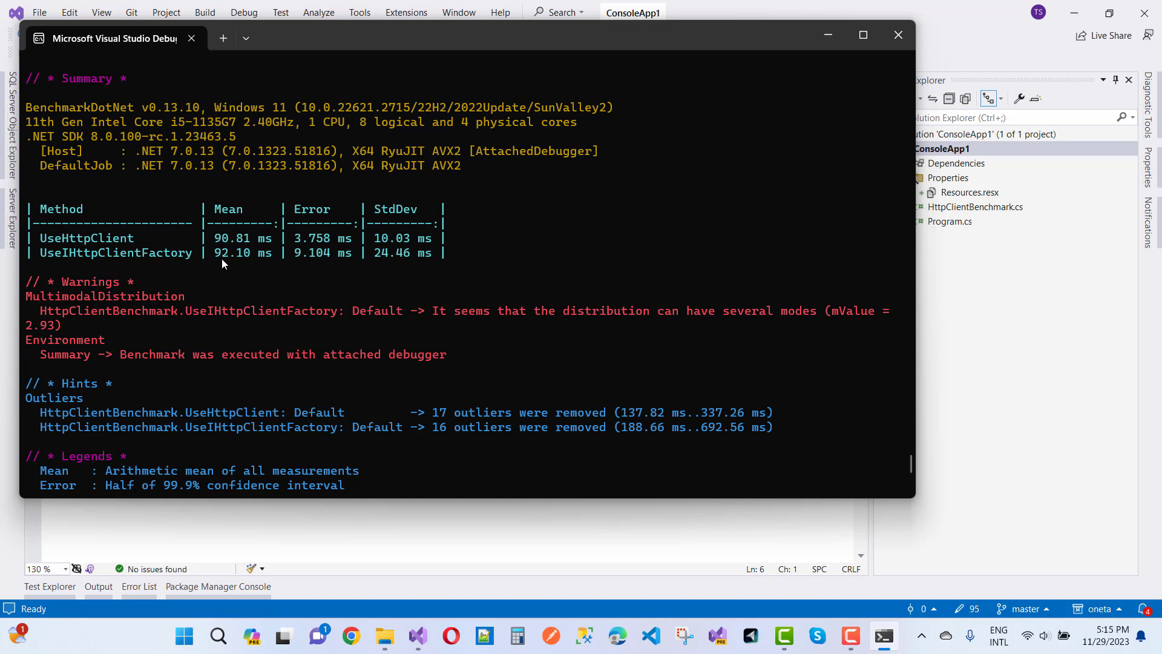
{"action": "mouse_move", "coordinate": [368, 242]}
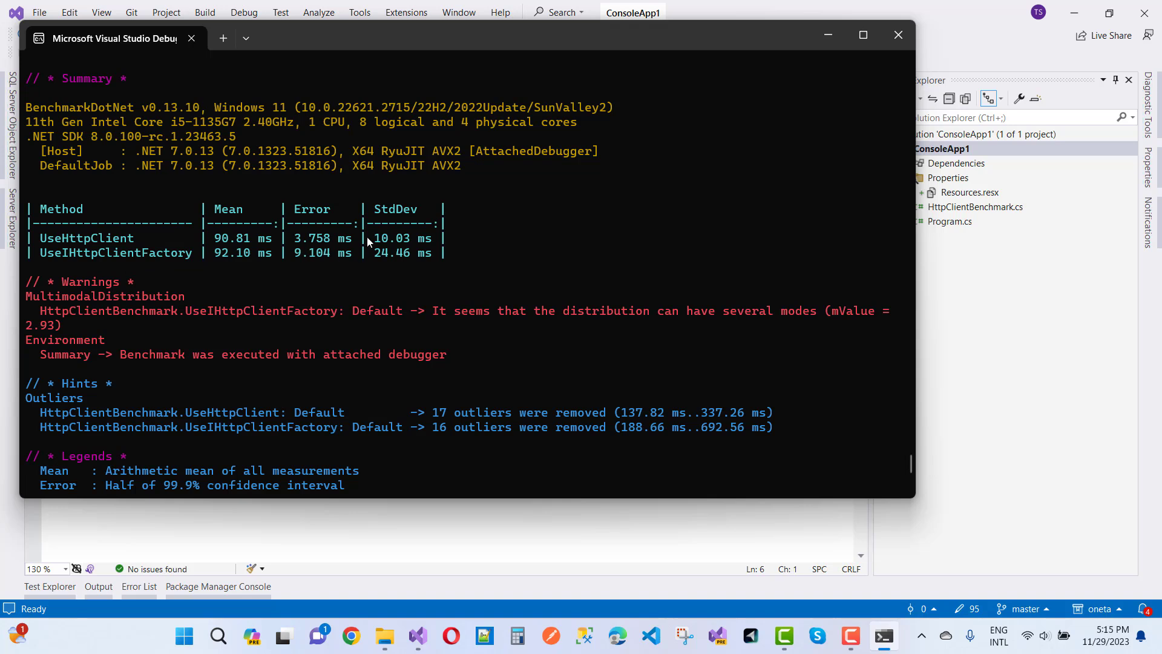
{"action": "mouse_move", "coordinate": [385, 248]}
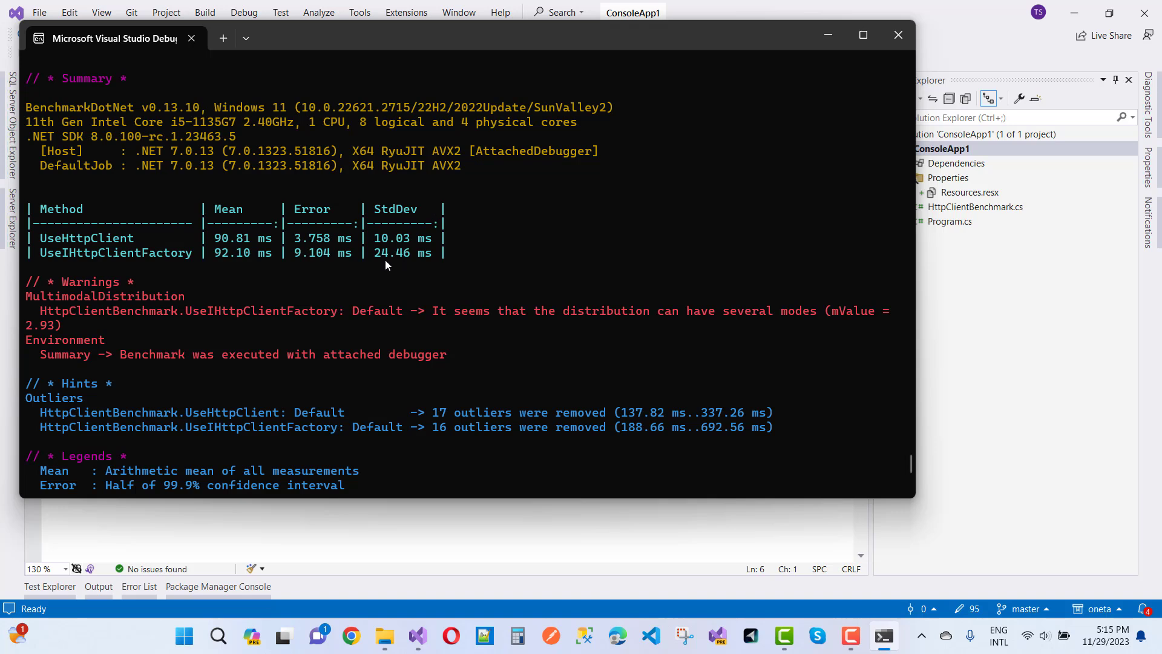
{"action": "mouse_move", "coordinate": [406, 267]}
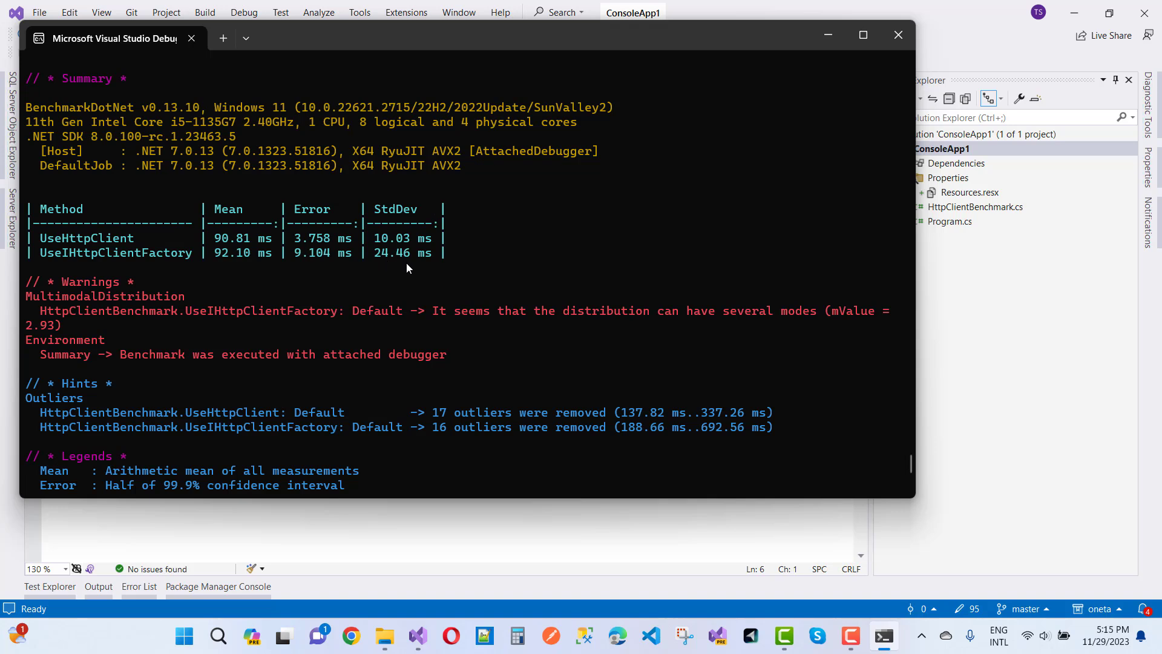
{"action": "mouse_move", "coordinate": [399, 217]}
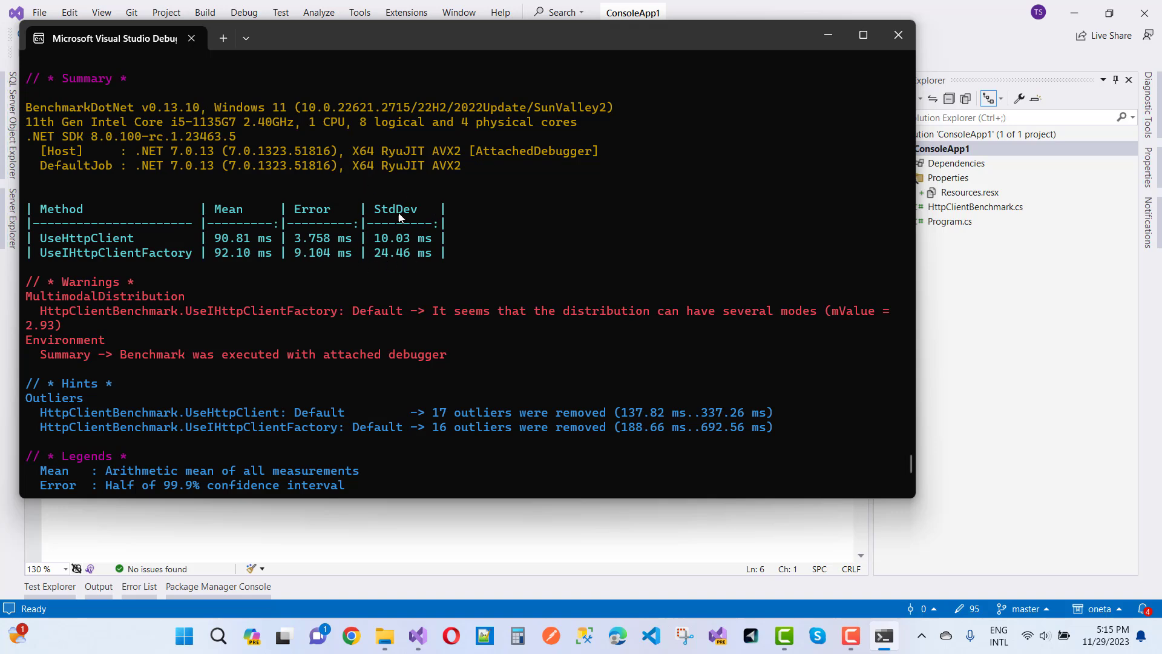
{"action": "mouse_move", "coordinate": [343, 287]}
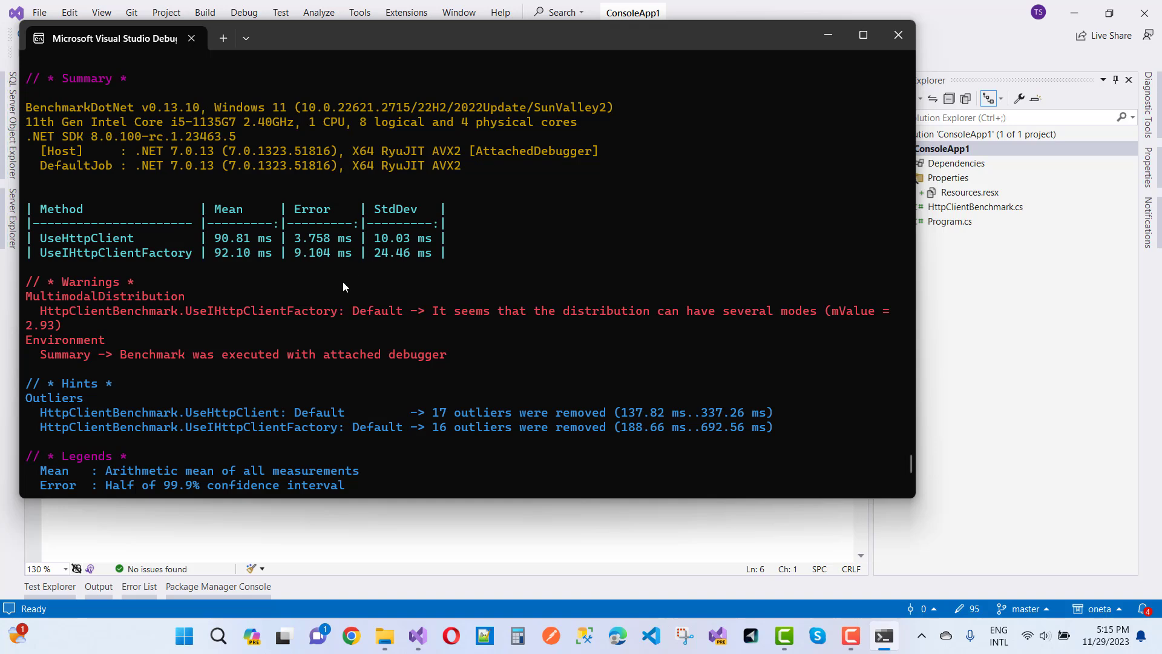
{"action": "scroll", "scroll_direction": "down", "scroll_amount": 3}
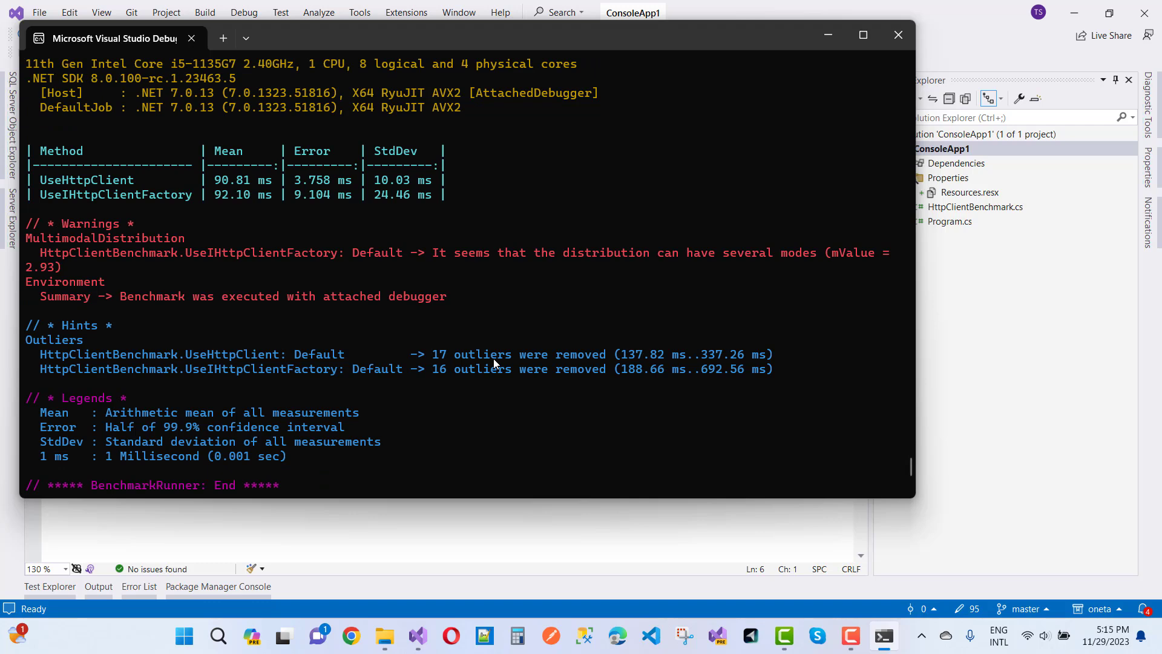
{"action": "mouse_move", "coordinate": [123, 218]}
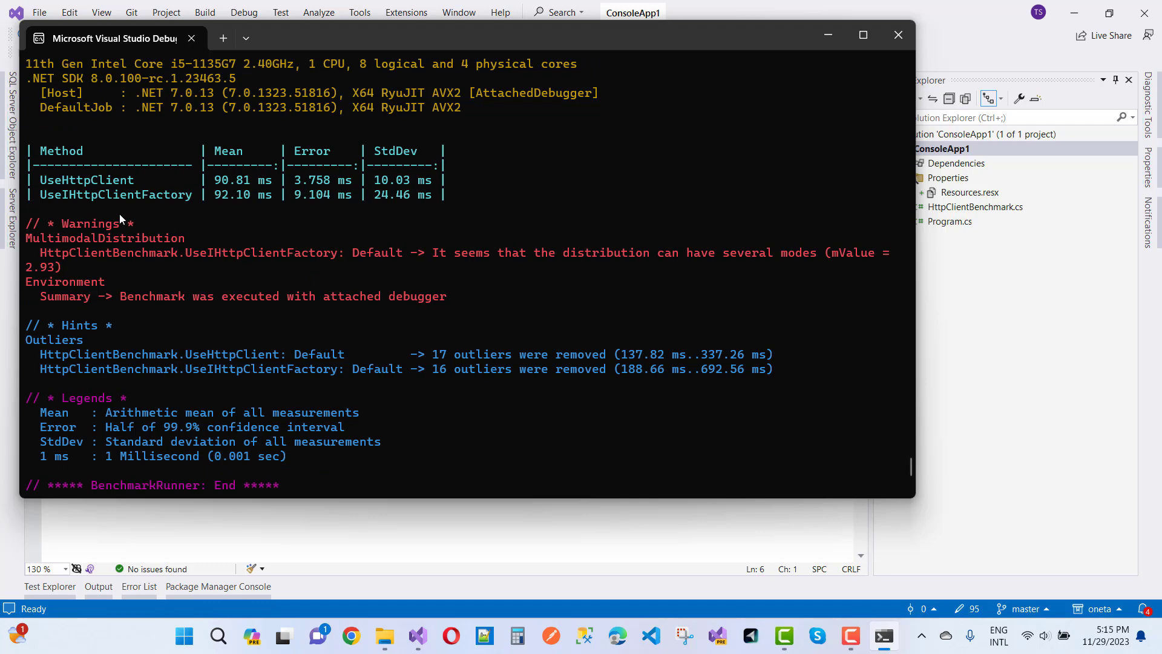
{"action": "mouse_move", "coordinate": [565, 291]}
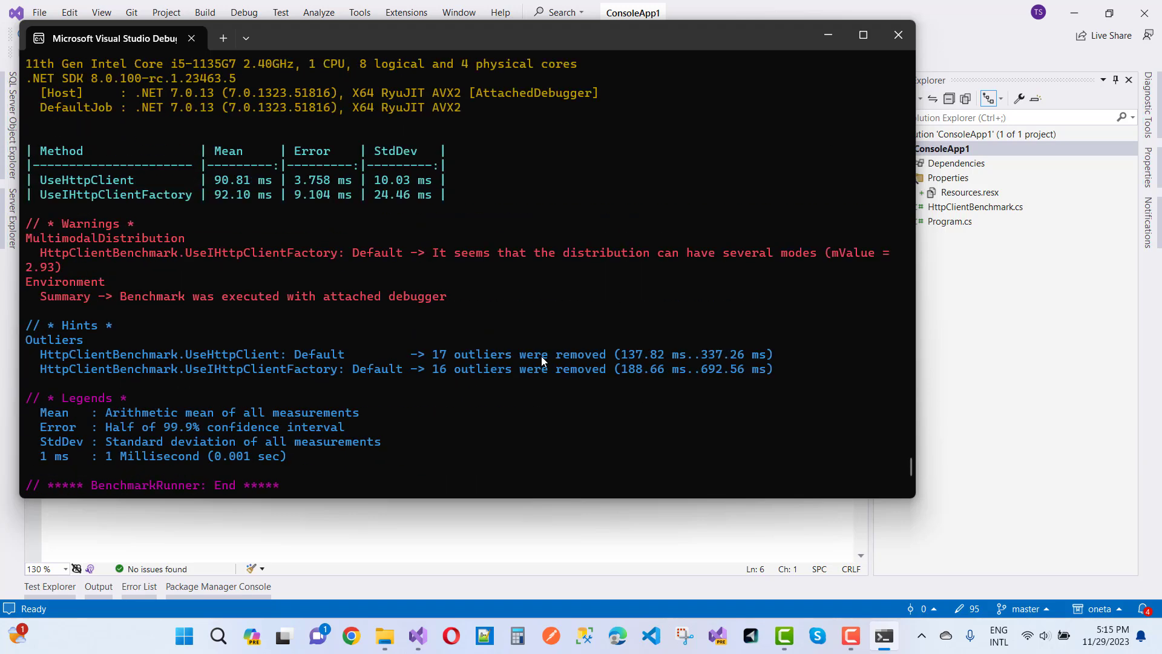
{"action": "mouse_move", "coordinate": [240, 219]}
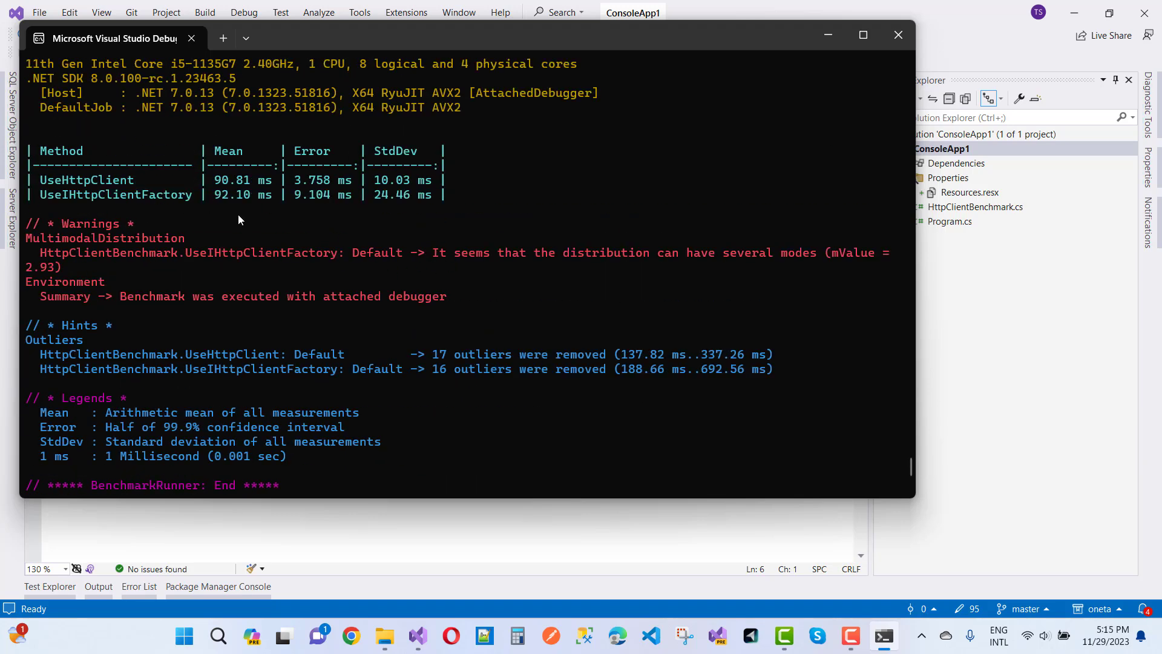
{"action": "mouse_move", "coordinate": [60, 189]}
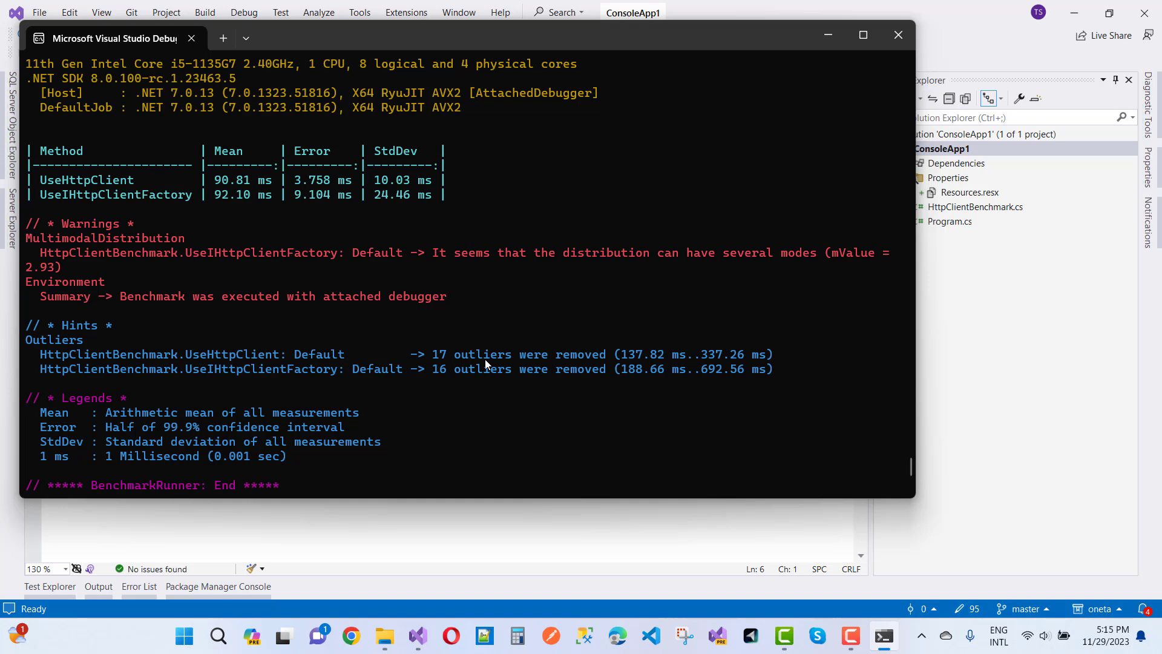
{"action": "mouse_move", "coordinate": [116, 184]}
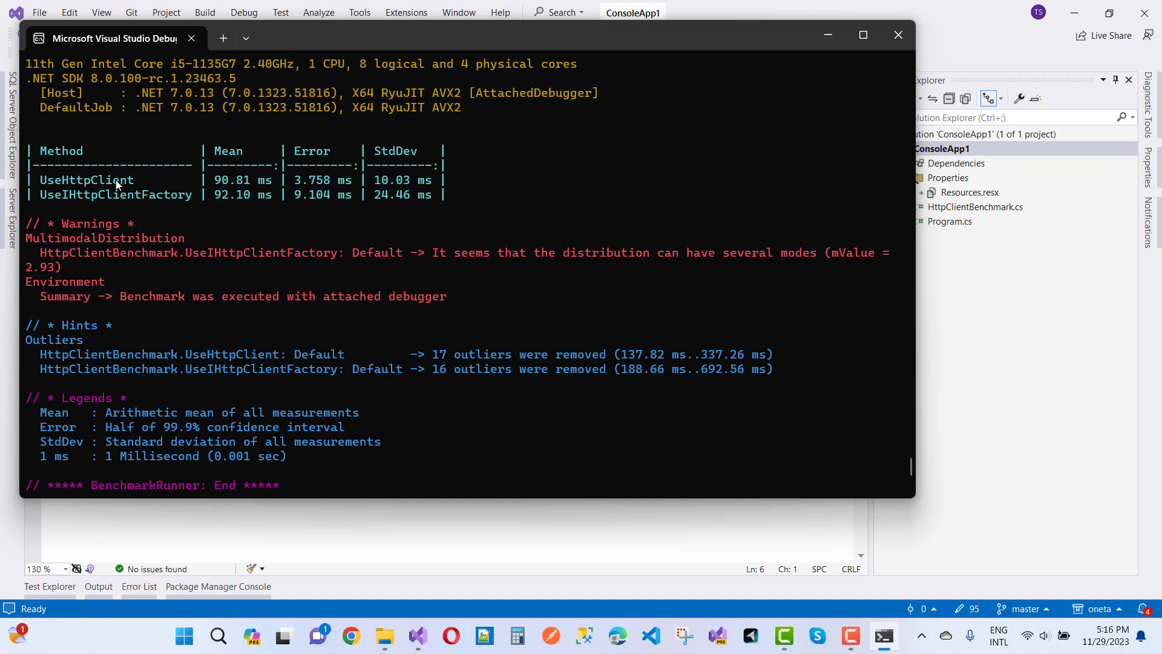
{"action": "mouse_move", "coordinate": [420, 203]}
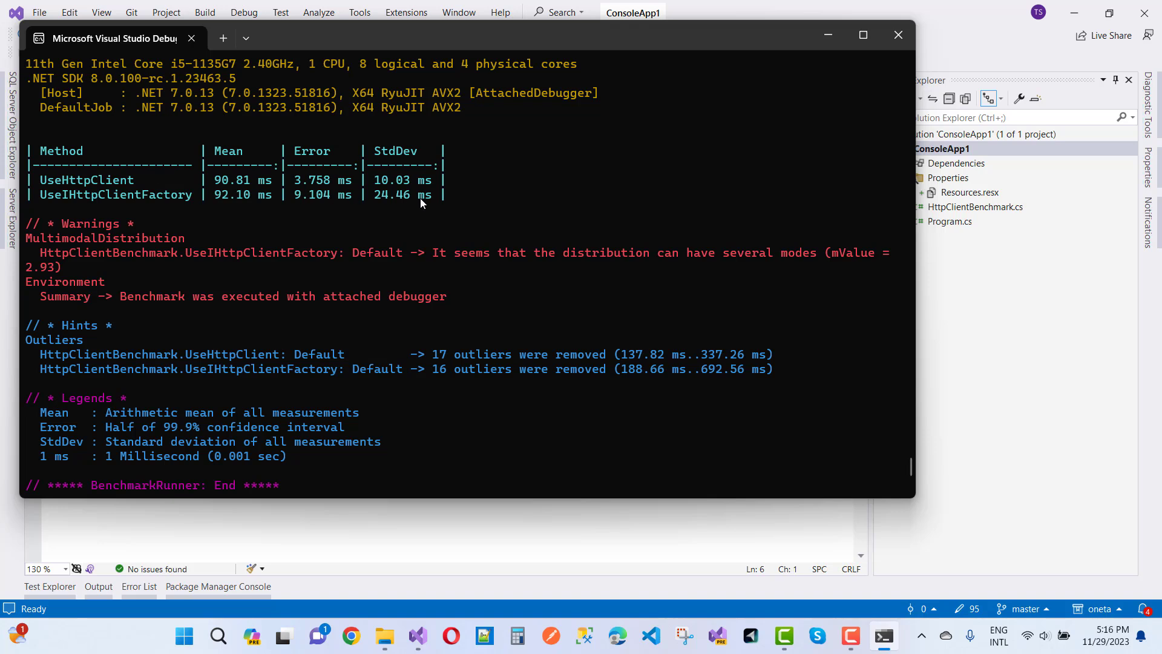
{"action": "mouse_move", "coordinate": [56, 206]}
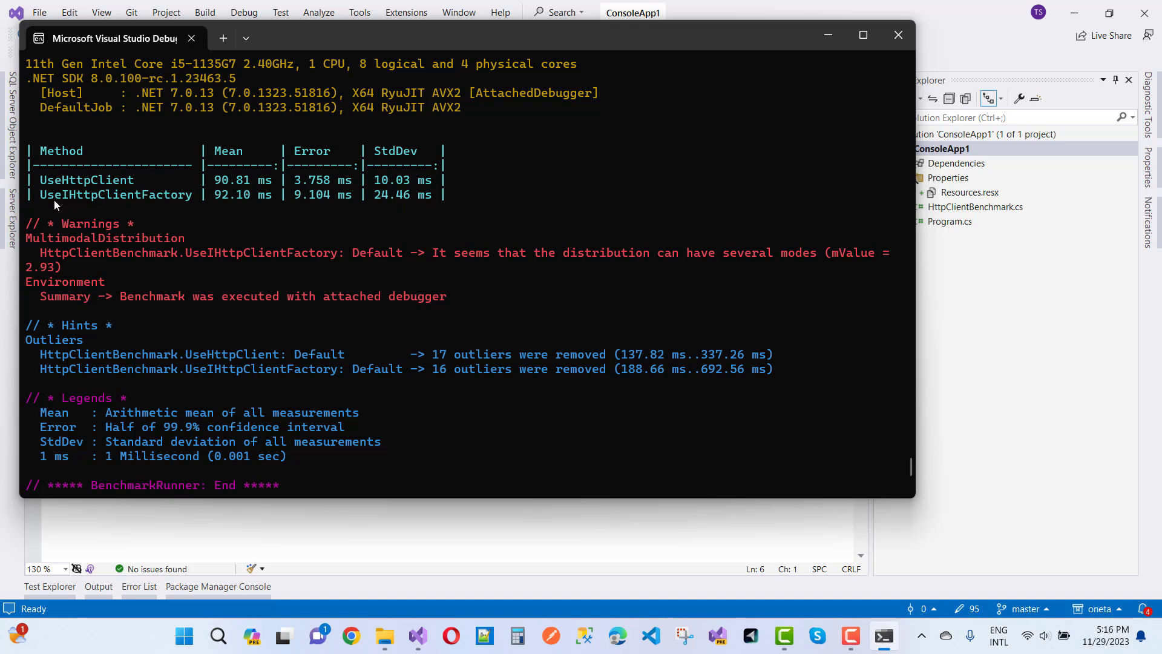
{"action": "mouse_move", "coordinate": [195, 209]}
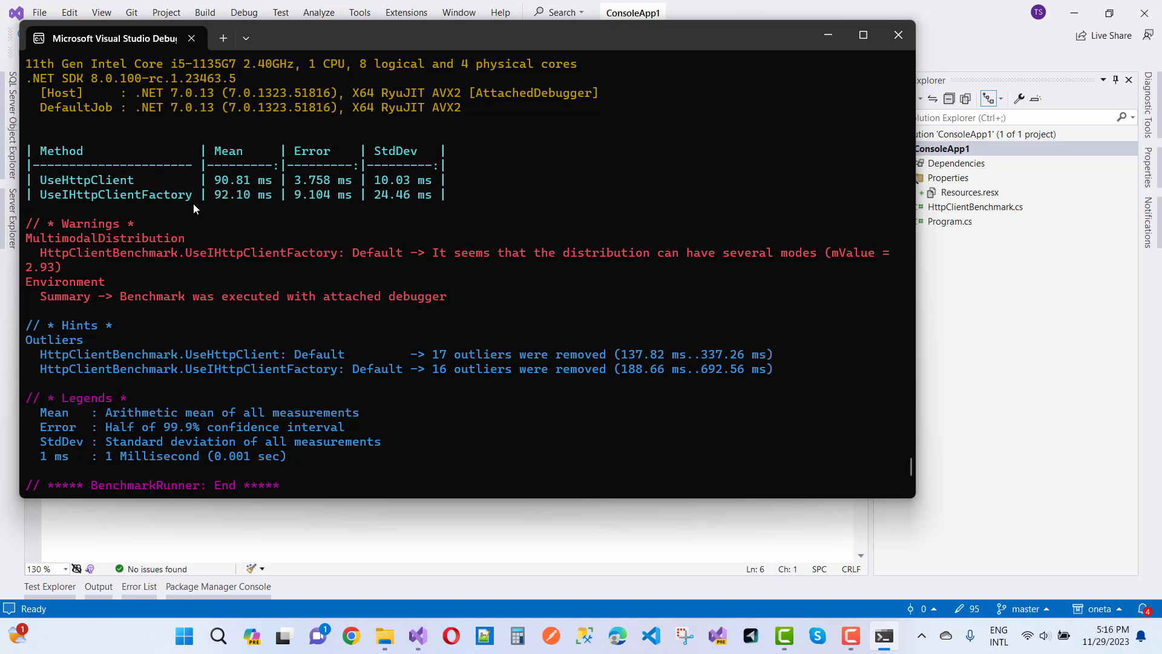
{"action": "mouse_move", "coordinate": [78, 190]}
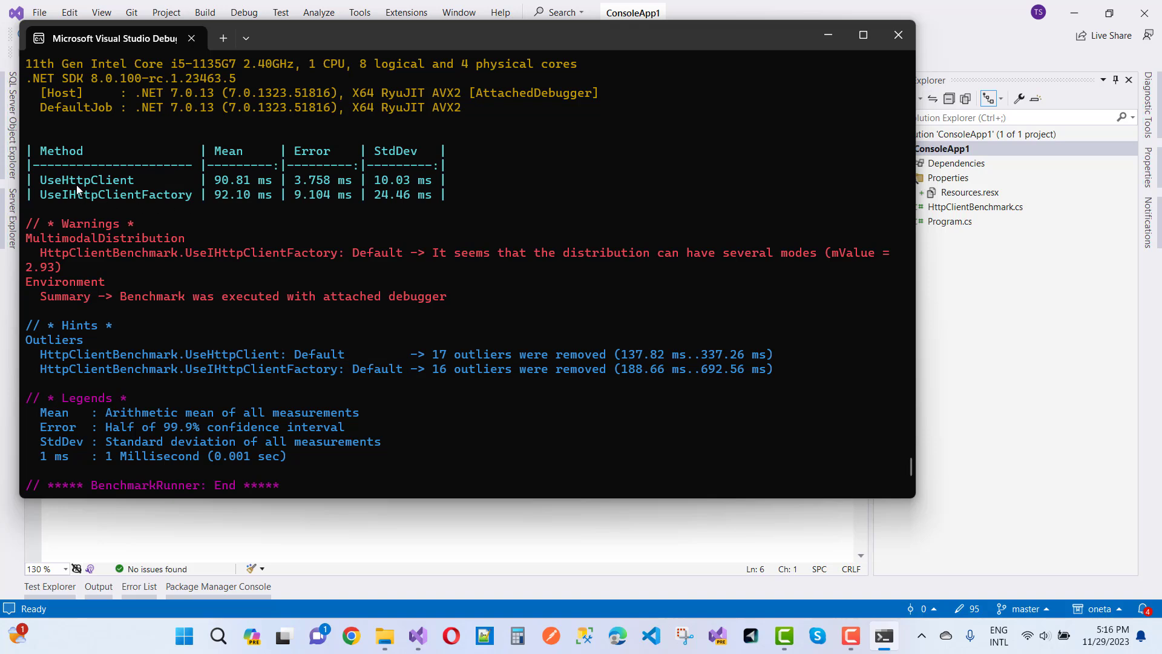
{"action": "mouse_move", "coordinate": [148, 193]}
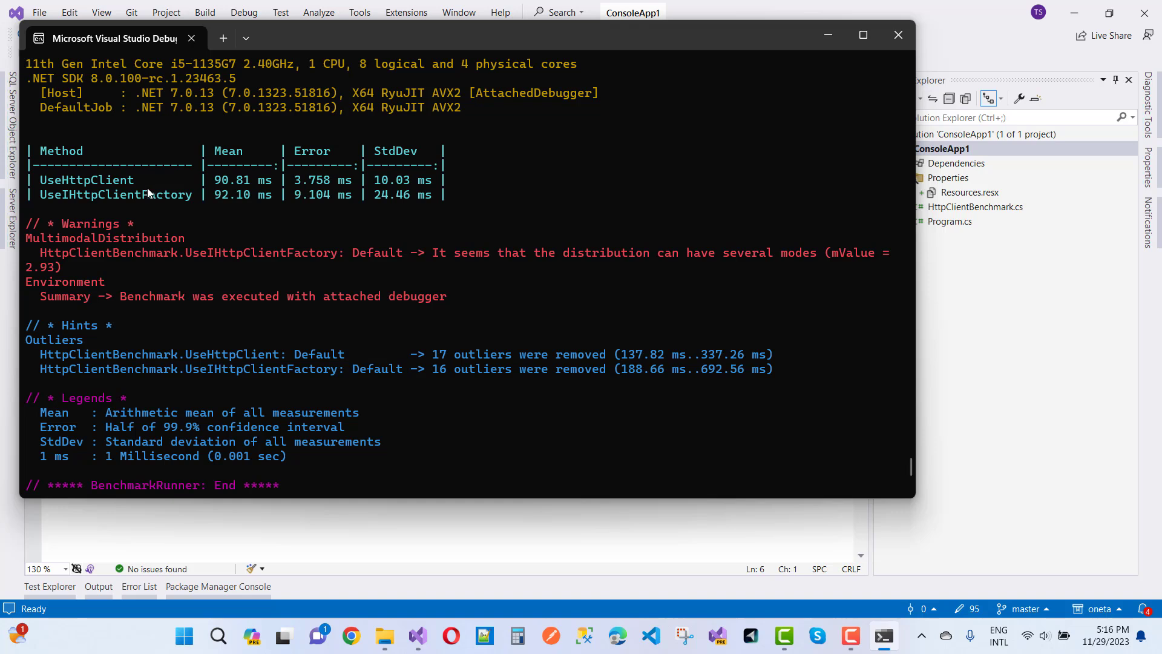
{"action": "mouse_move", "coordinate": [69, 213]}
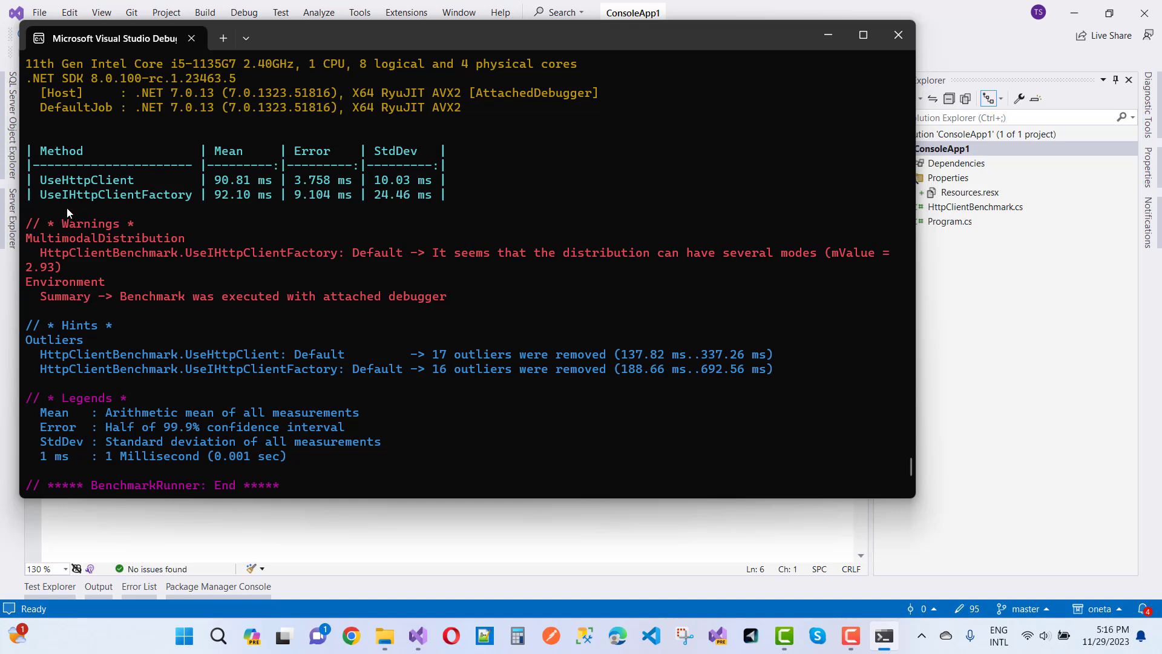
{"action": "mouse_move", "coordinate": [278, 216]}
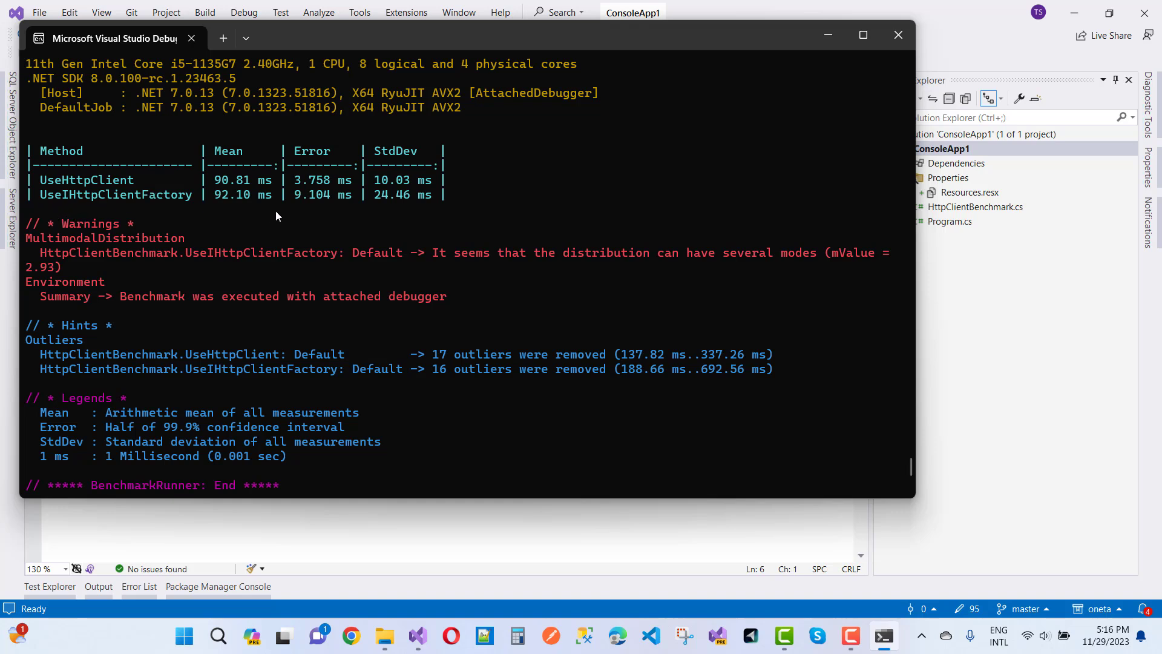